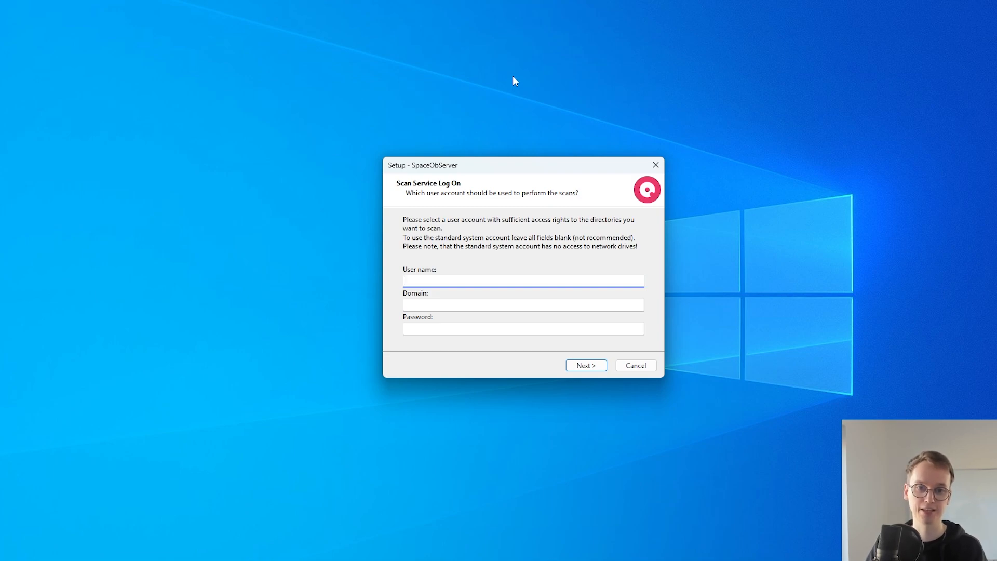
{"action": "mouse_move", "coordinate": [533, 83]}
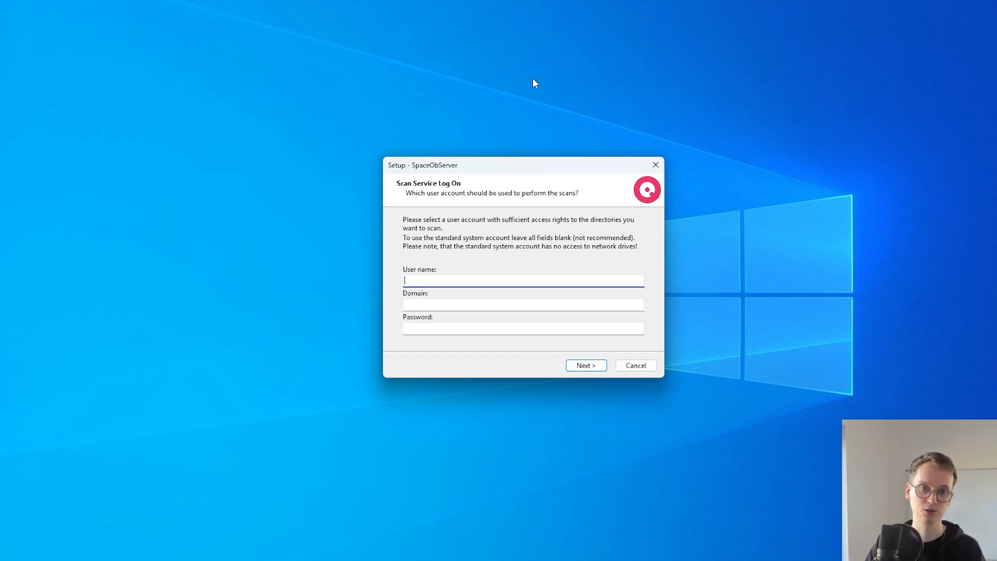
{"action": "mouse_move", "coordinate": [534, 85]}
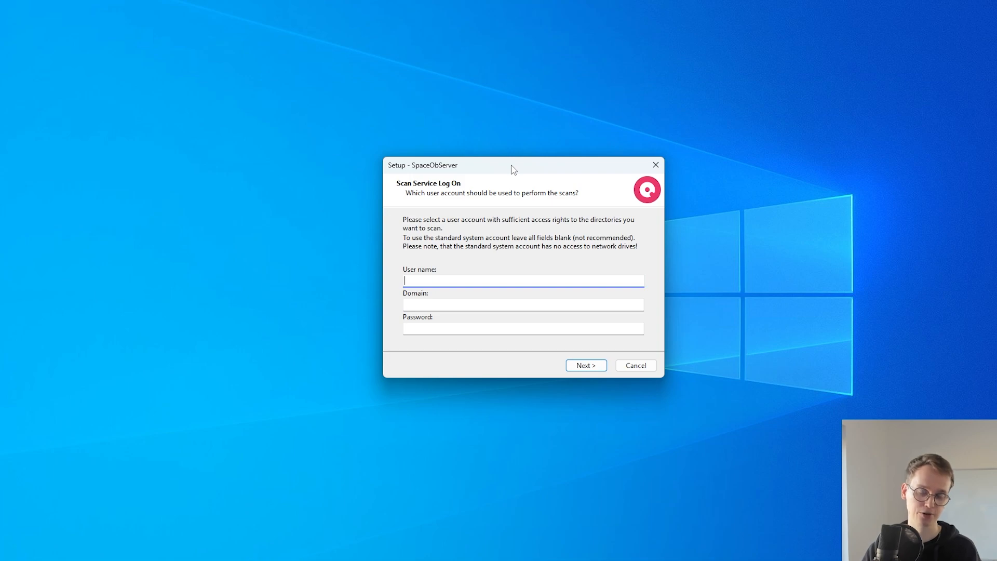
Fill in the scan service log-on with the user name, domain Intranet and the password
{"action": "type", "text": "nowak"}
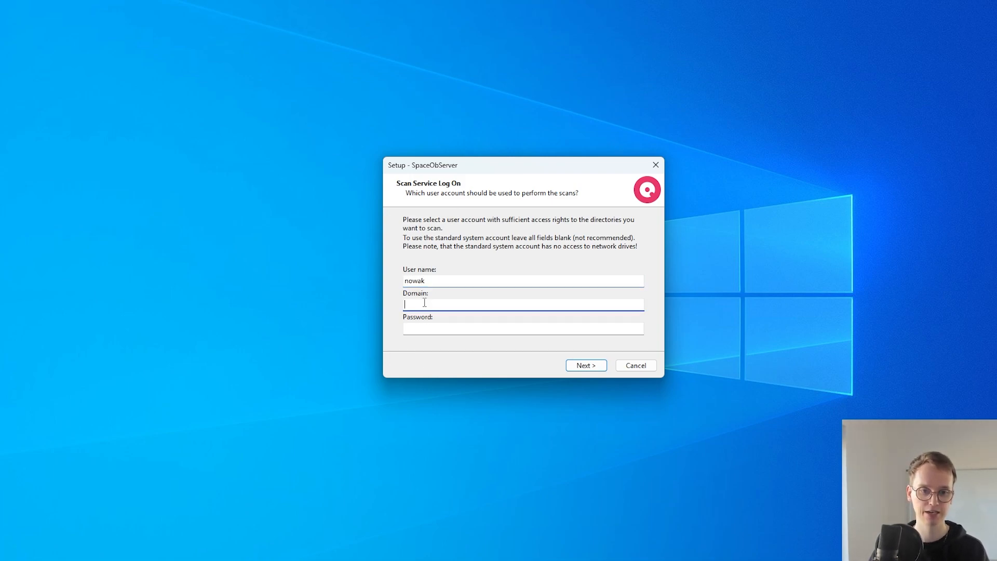
{"action": "type", "text": "Inte"}
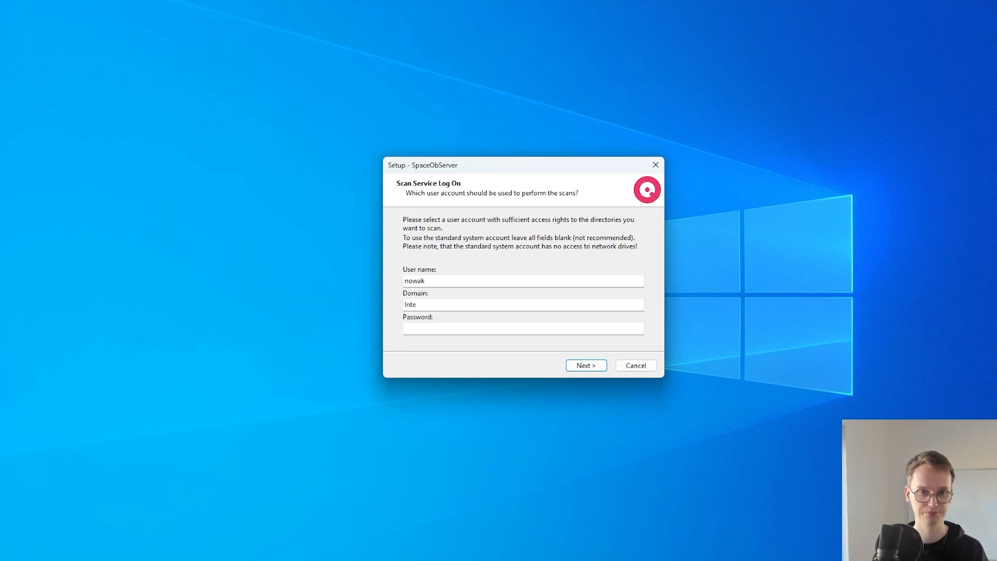
{"action": "type", "text": "•••••"}
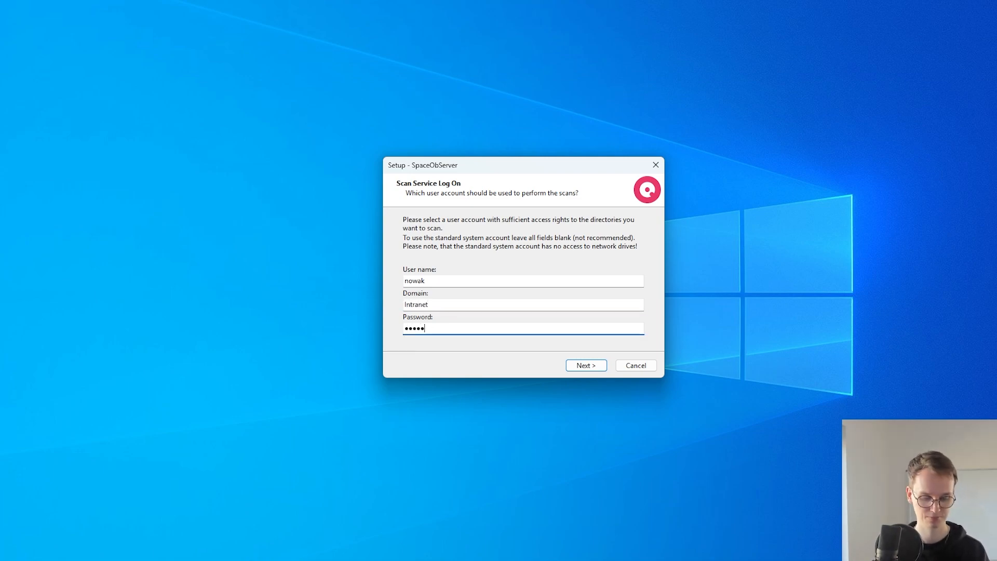
Continue setup with the entered service account and finish the SQL Server database connection
{"action": "left_click", "coordinate": [584, 365]}
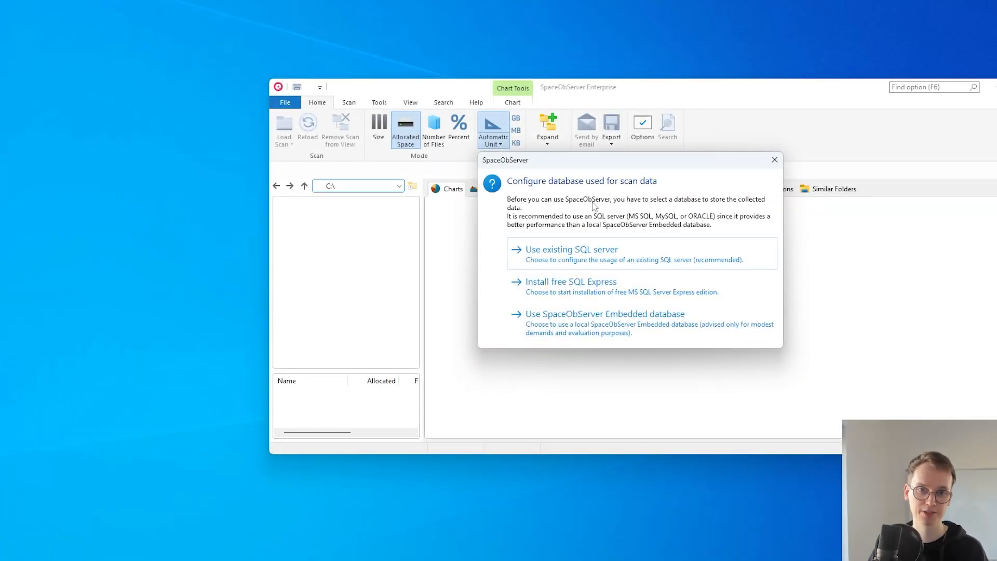
{"action": "mouse_move", "coordinate": [578, 169]}
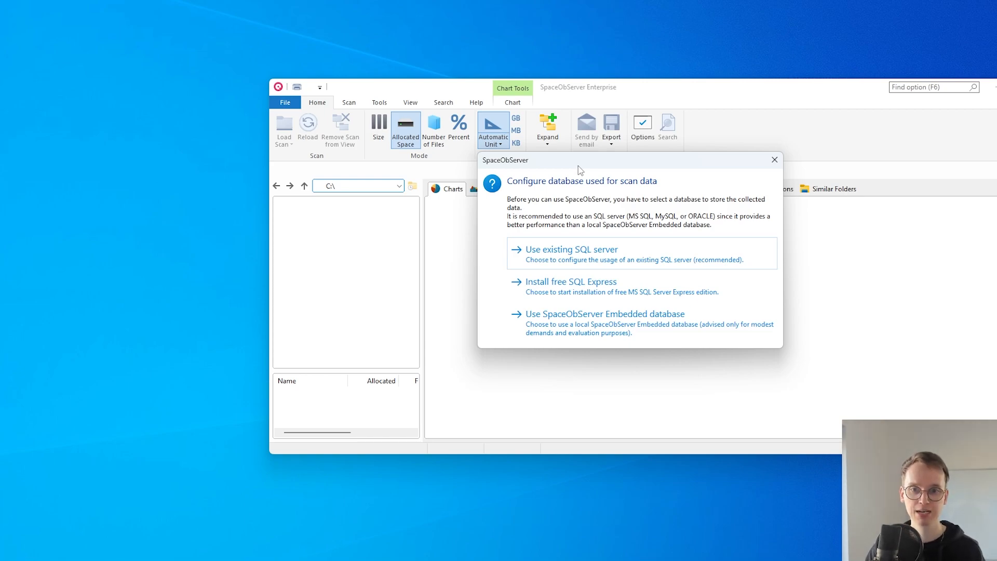
{"action": "mouse_move", "coordinate": [580, 205]}
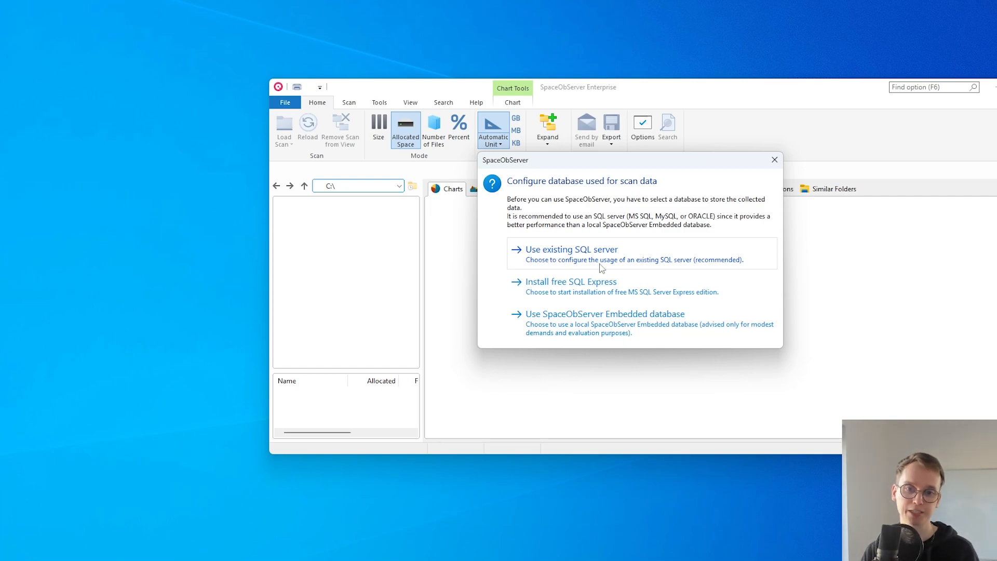
{"action": "mouse_move", "coordinate": [601, 263]}
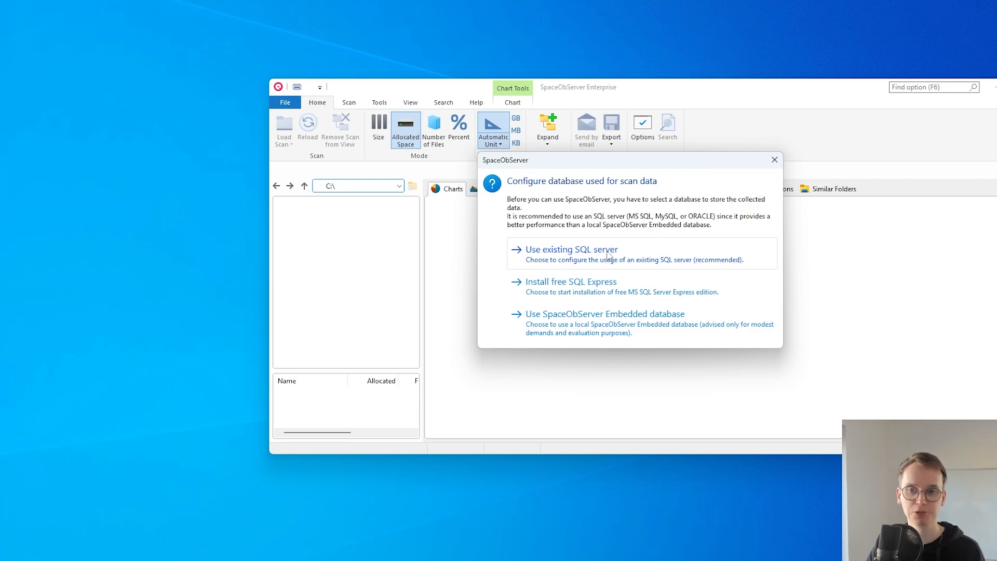
{"action": "mouse_move", "coordinate": [570, 282]}
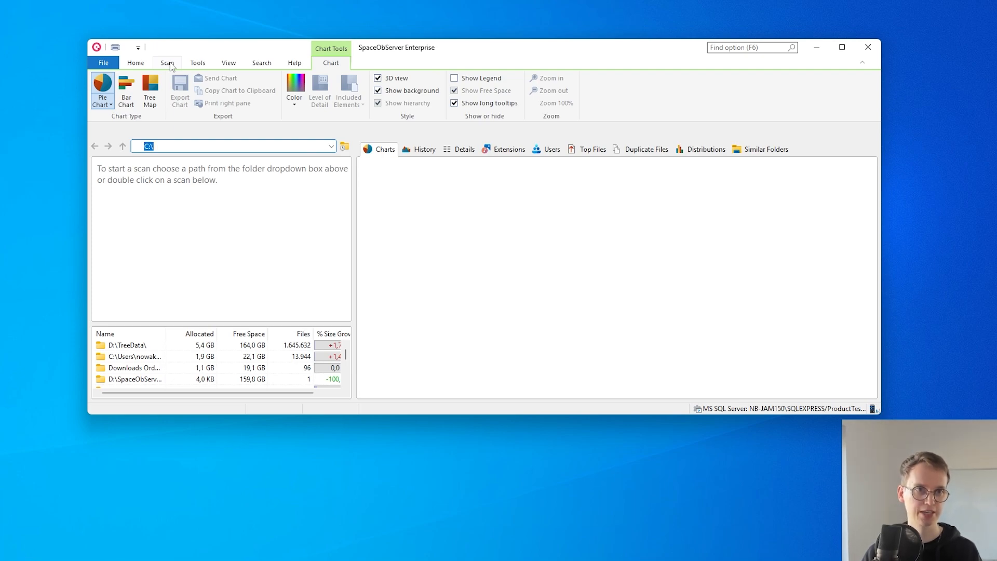
Start a new scan and choose the Pictures folder as its scan target
{"action": "left_click", "coordinate": [167, 62]}
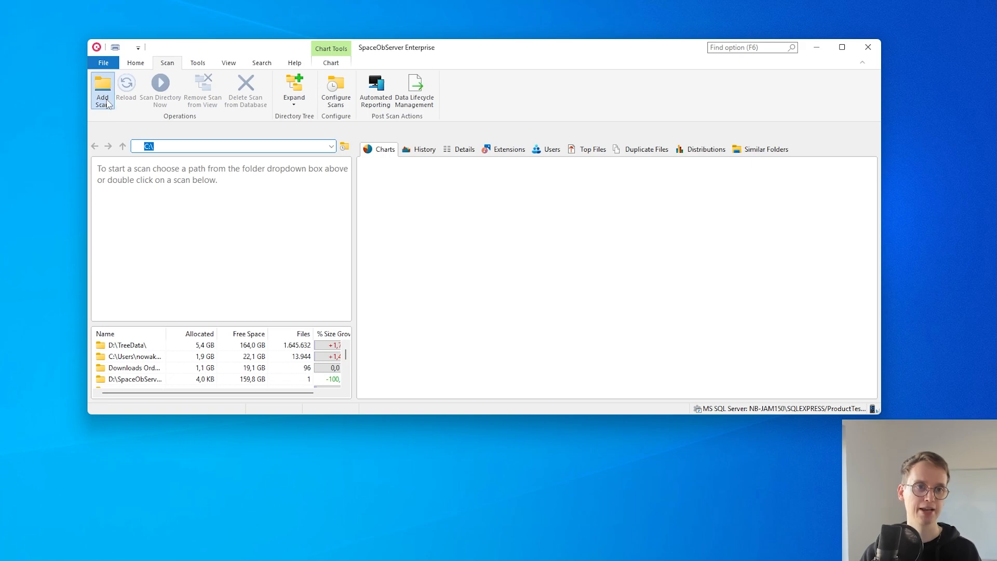
{"action": "left_click", "coordinate": [102, 89]}
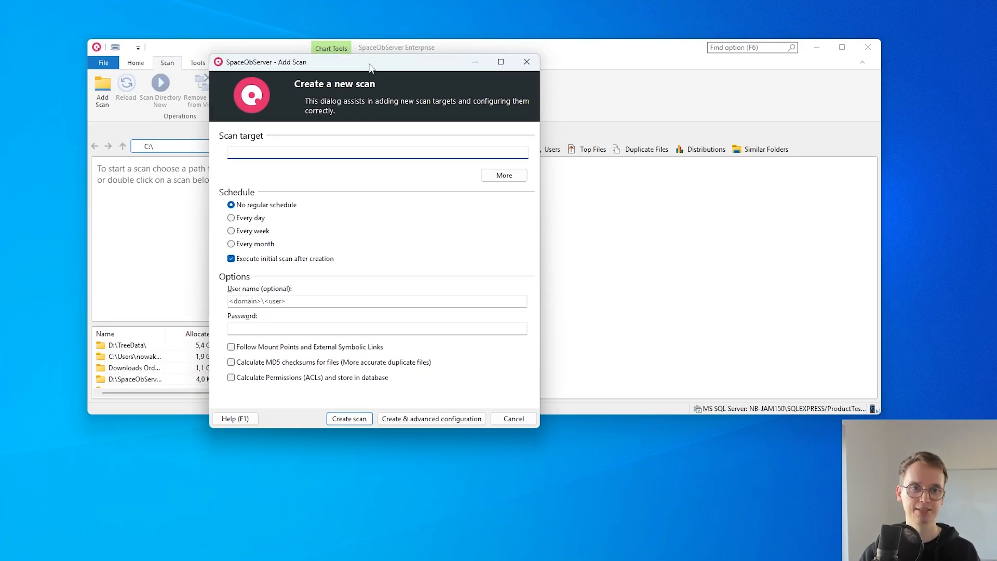
{"action": "left_click_drag", "start_coordinate": [372, 61], "coordinate": [375, 74]}
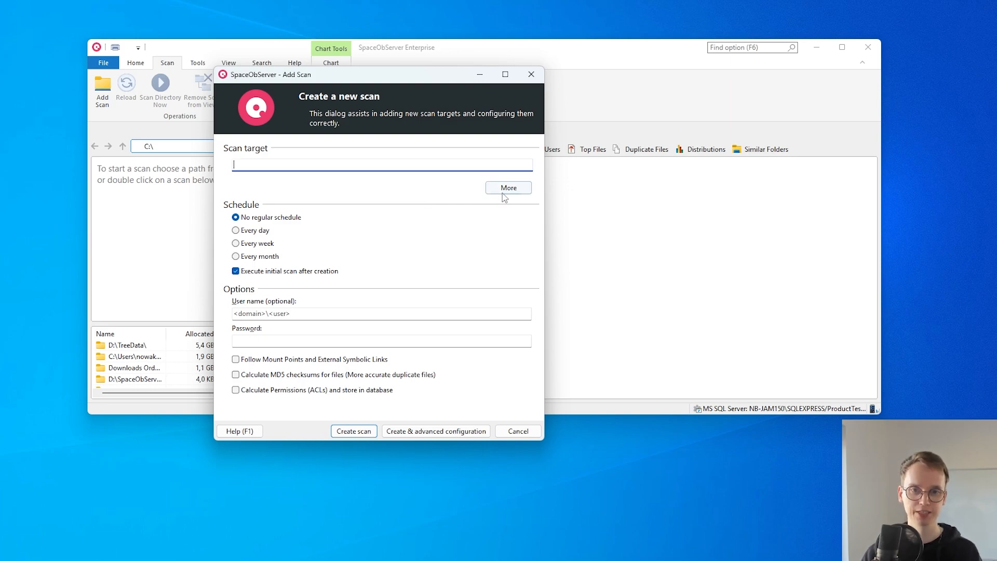
{"action": "left_click", "coordinate": [508, 188]}
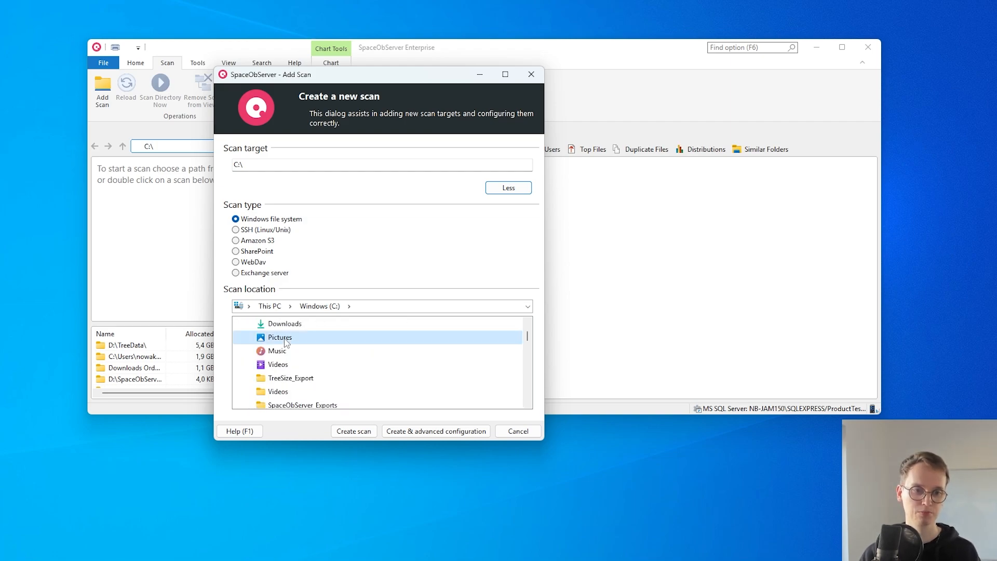
{"action": "double_click", "coordinate": [280, 337]}
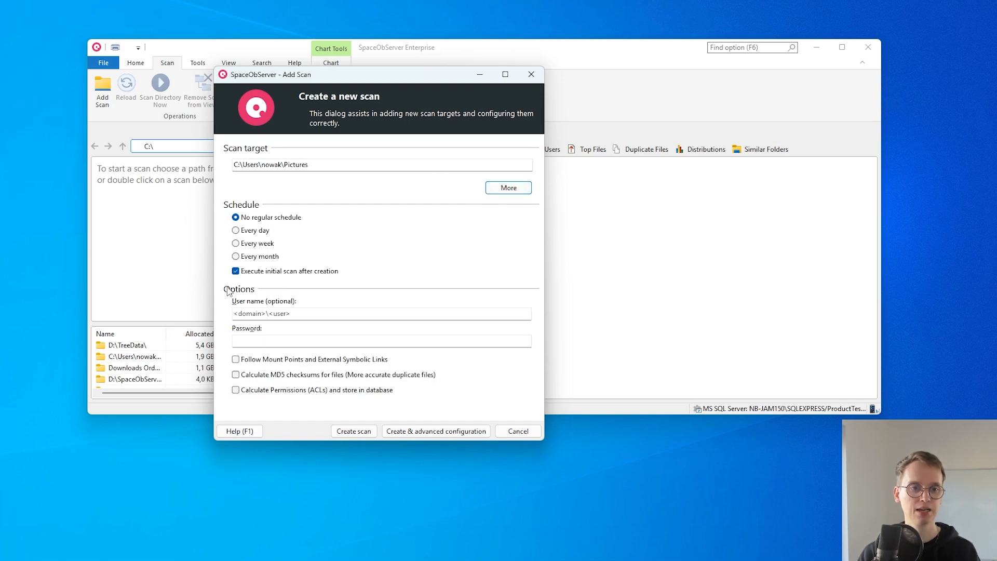
{"action": "mouse_move", "coordinate": [255, 237]}
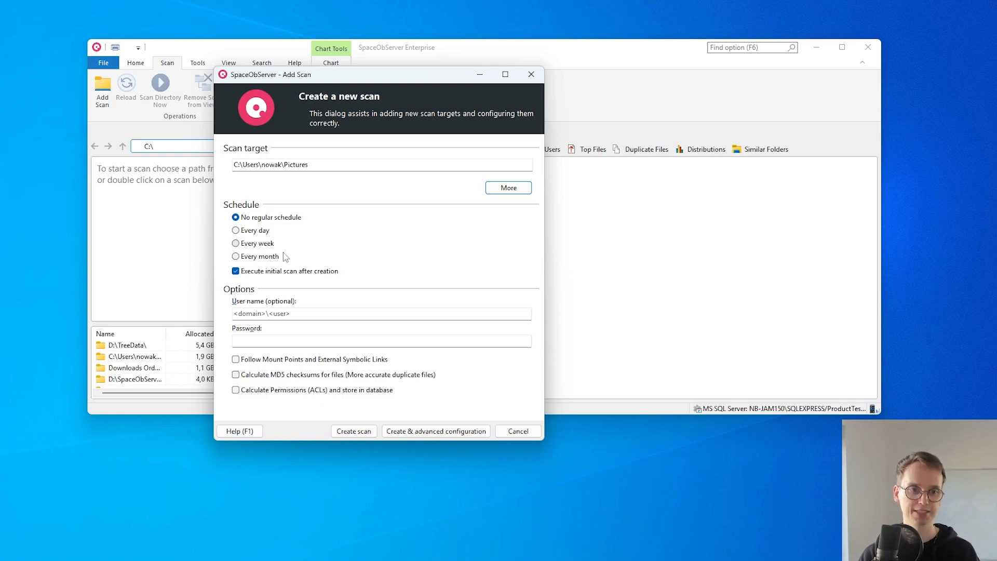
{"action": "mouse_move", "coordinate": [249, 243]}
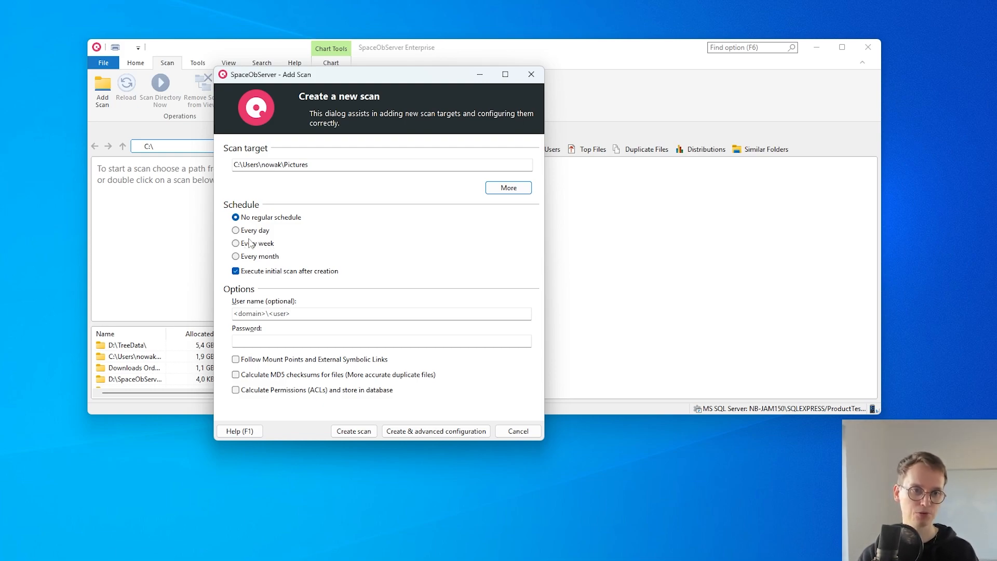
Create the Pictures scan scheduled every day at 08:00 with MD5 checksums and stored permissions
{"action": "left_click", "coordinate": [236, 230]}
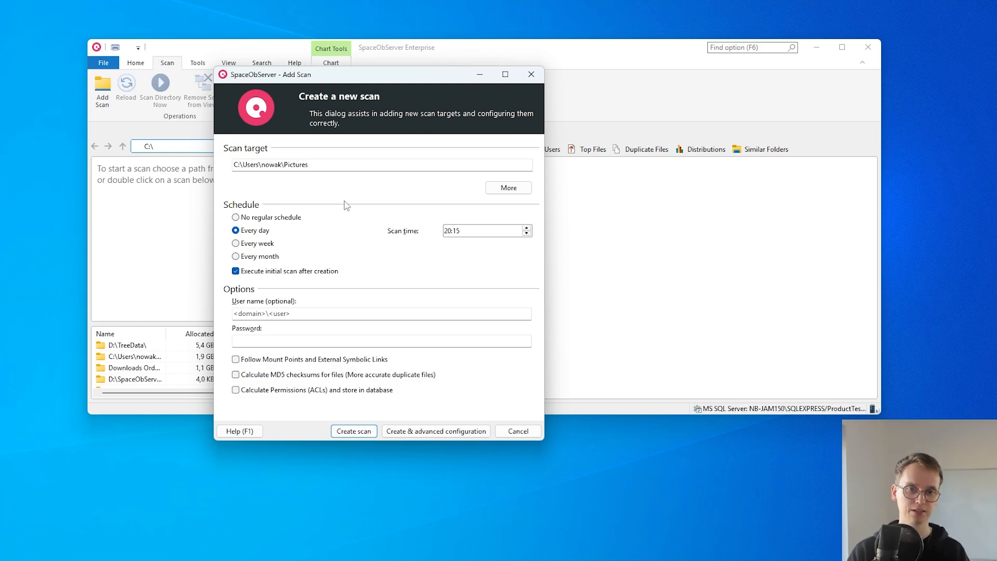
{"action": "mouse_move", "coordinate": [436, 228]}
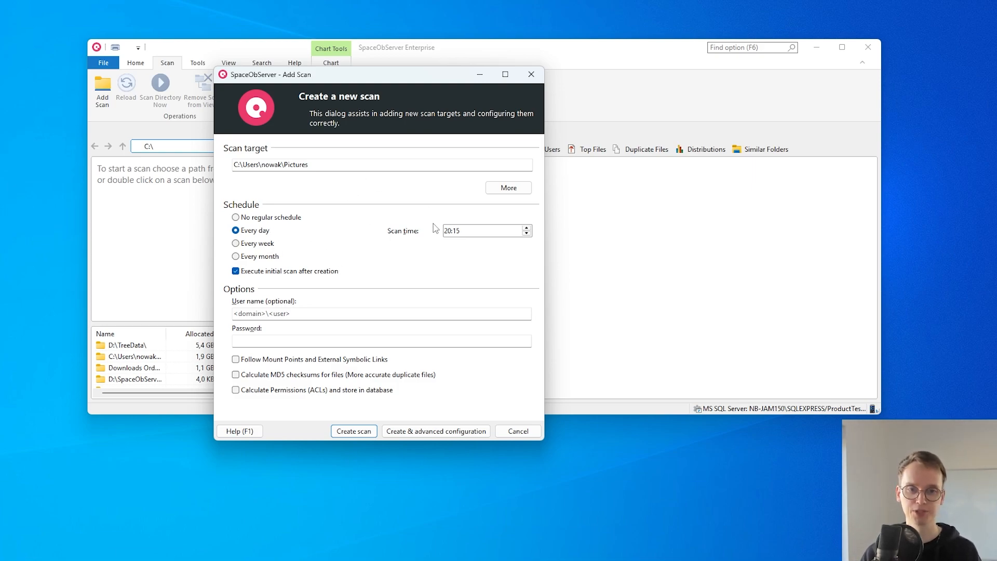
{"action": "left_click", "coordinate": [448, 230]}
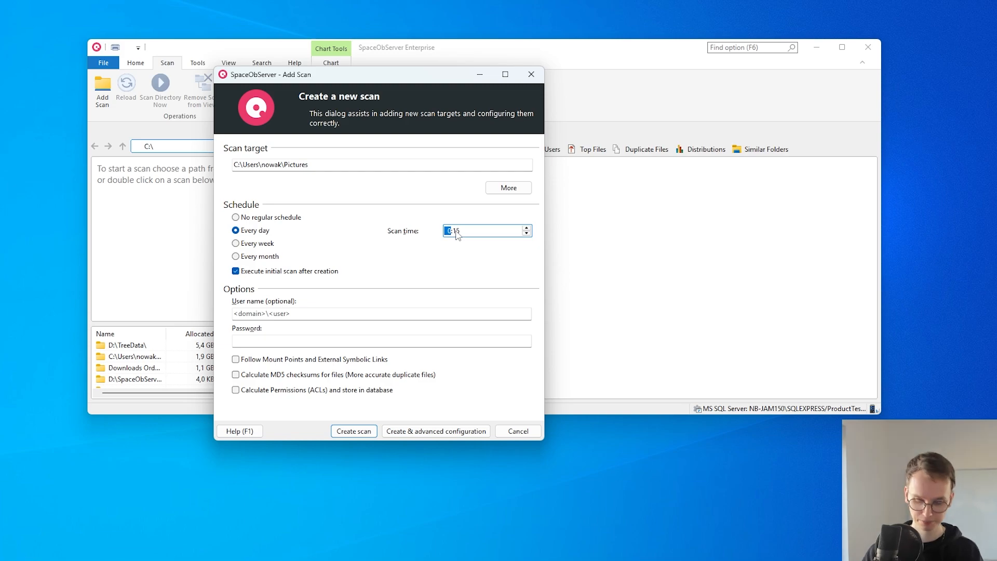
{"action": "type", "text": "08:00"}
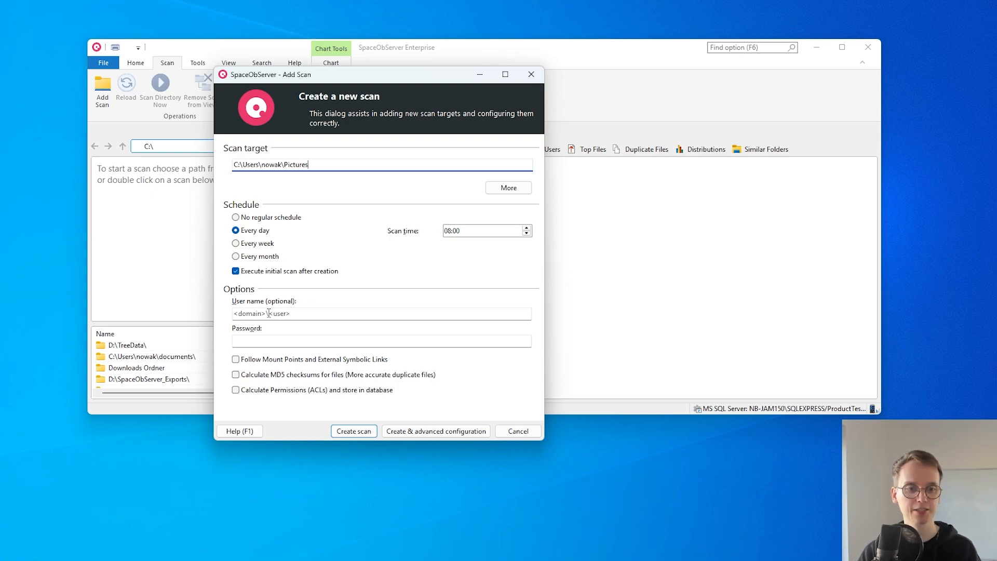
{"action": "mouse_move", "coordinate": [255, 289]}
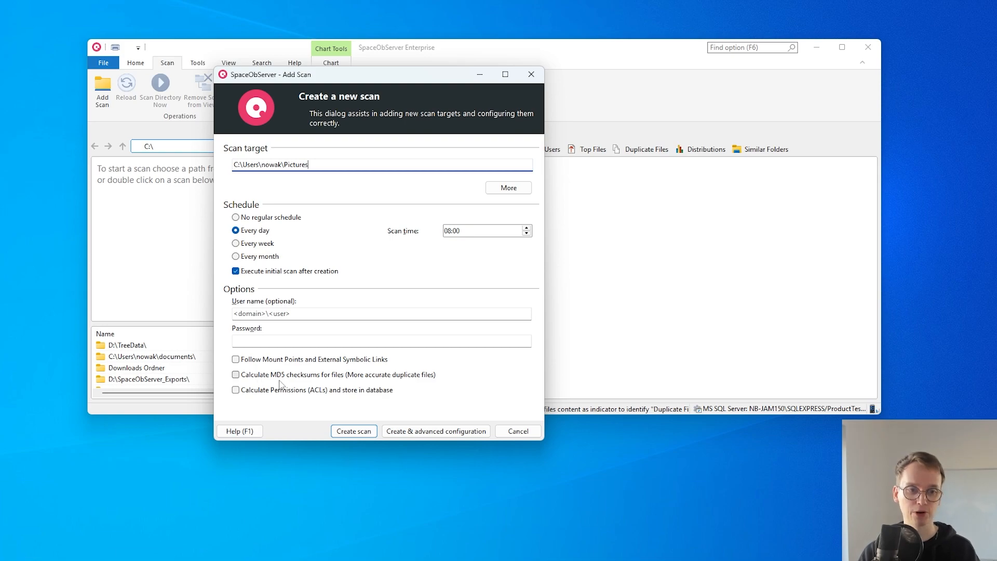
{"action": "left_click", "coordinate": [235, 374]}
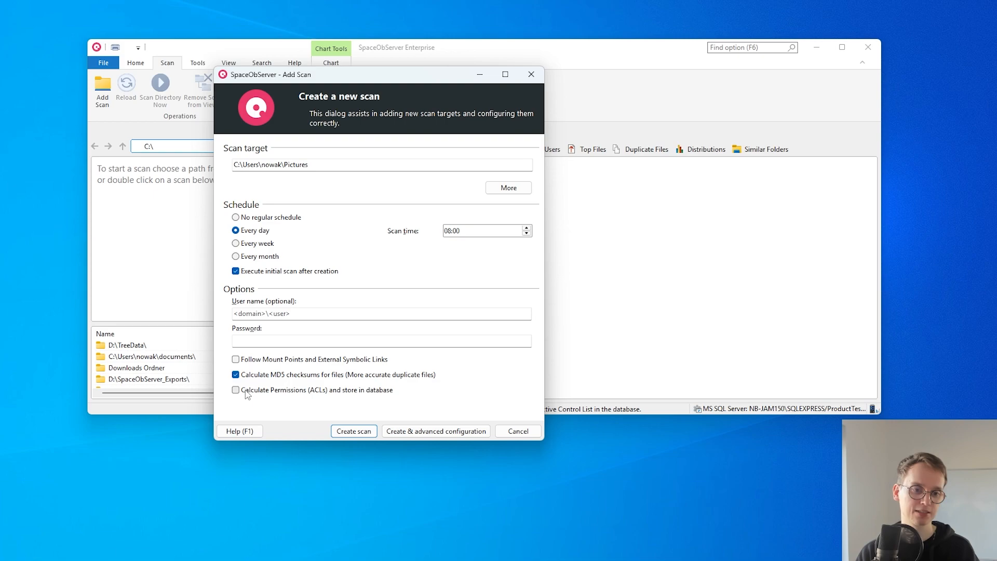
{"action": "mouse_move", "coordinate": [254, 392]}
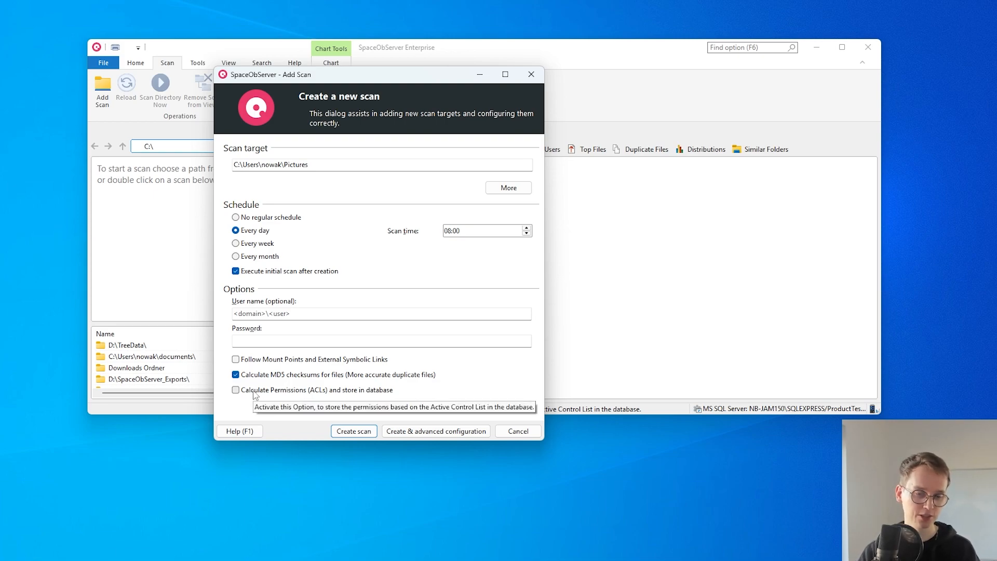
{"action": "mouse_move", "coordinate": [241, 403]}
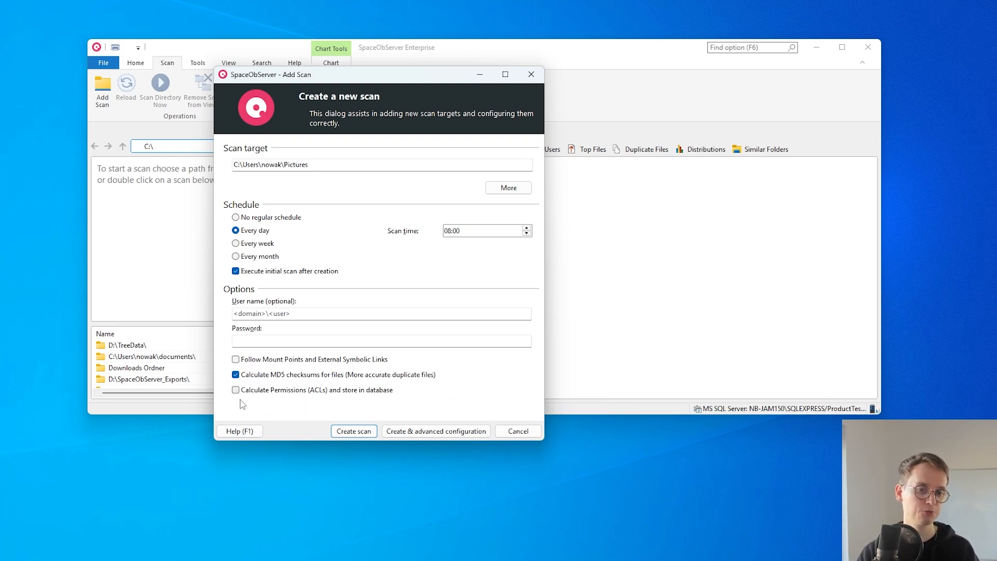
{"action": "mouse_move", "coordinate": [236, 389]}
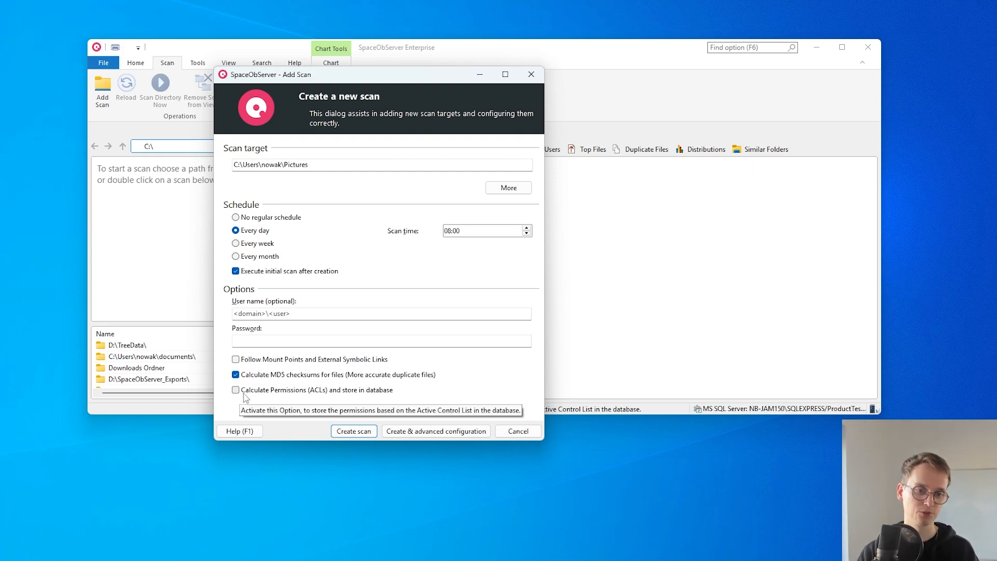
{"action": "left_click", "coordinate": [235, 390]}
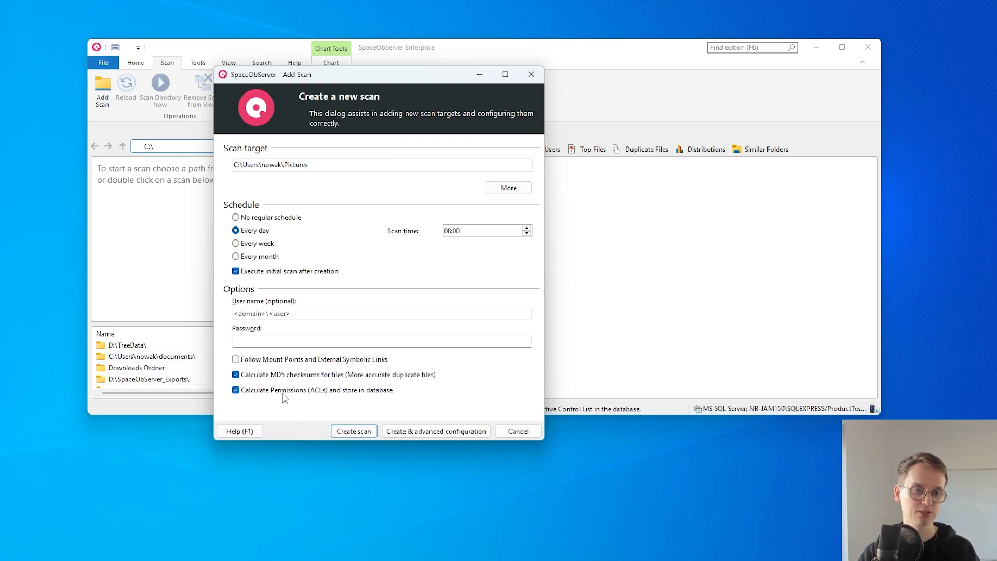
{"action": "mouse_move", "coordinate": [283, 390]}
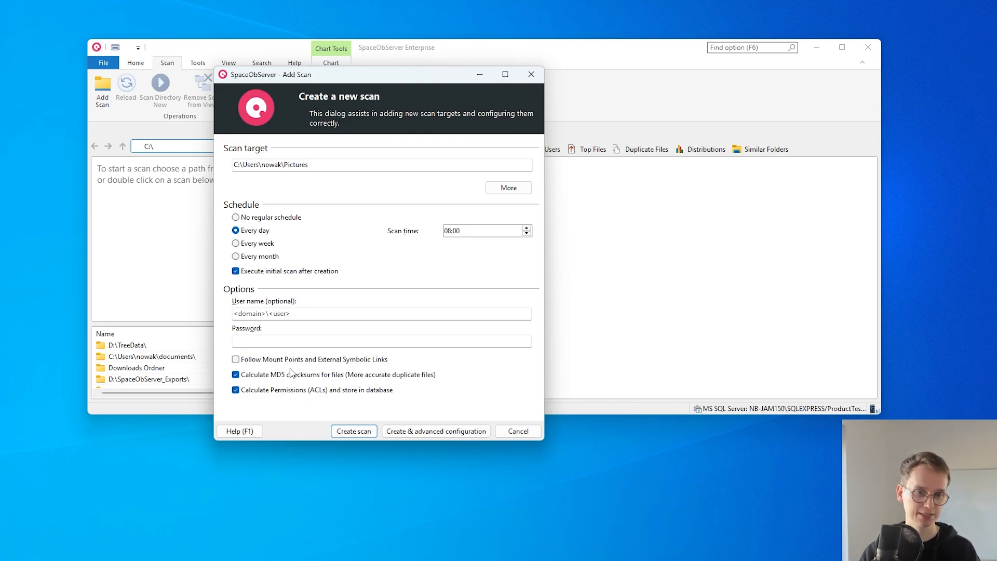
{"action": "left_click", "coordinate": [518, 431]}
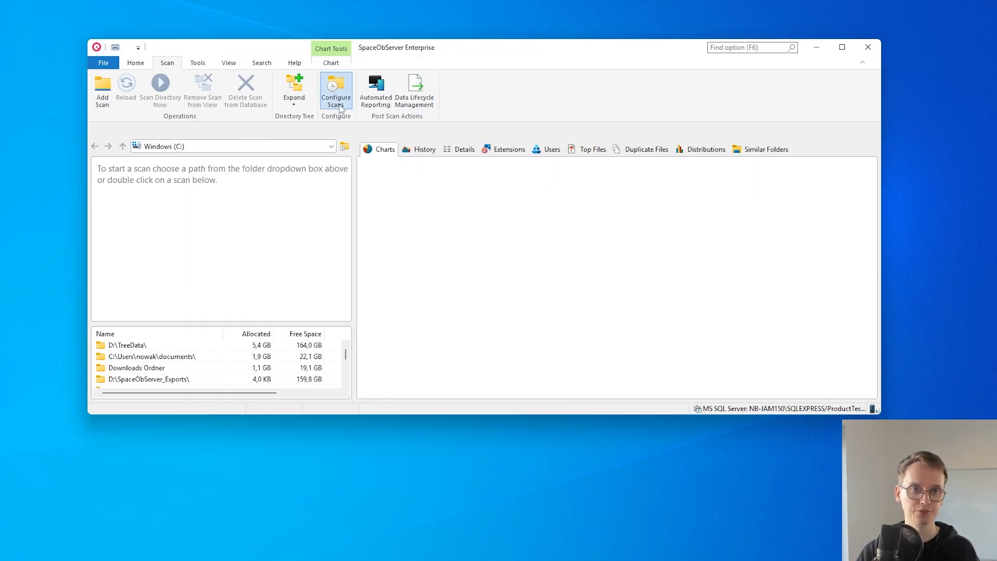
Review the Desktop scan's scan, additional and update option pages in Configure Scans
{"action": "left_click", "coordinate": [336, 89]}
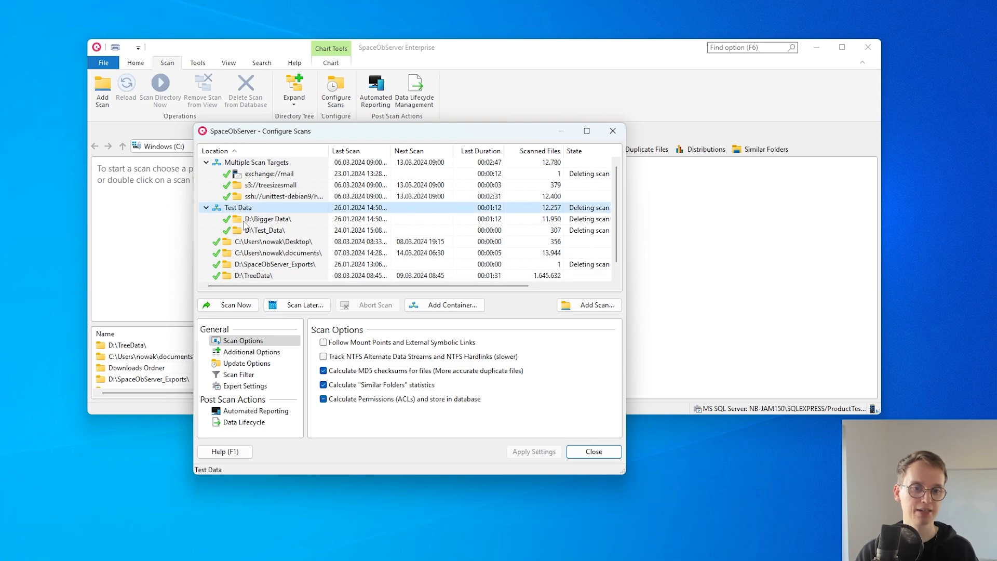
{"action": "left_click", "coordinate": [273, 241]}
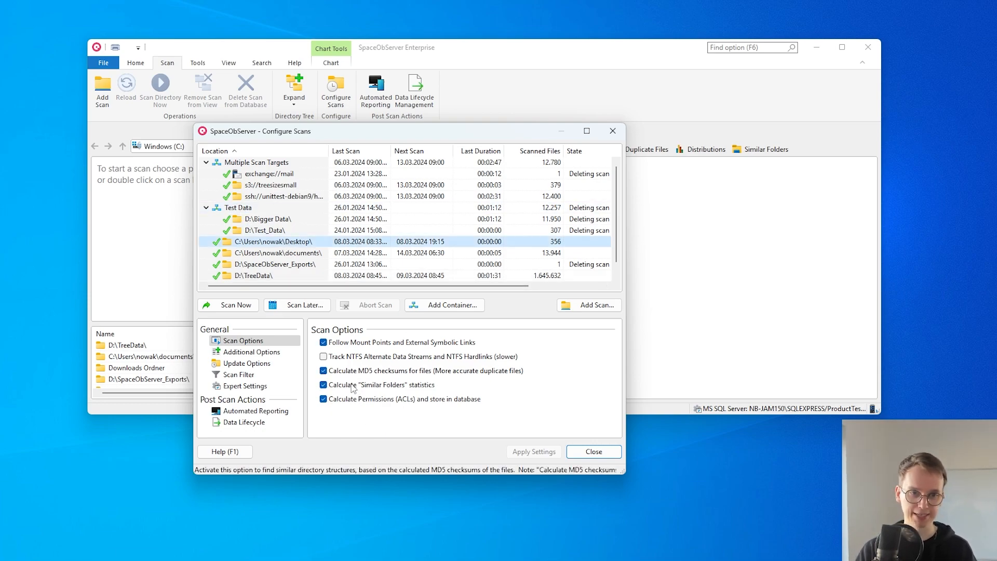
{"action": "left_click", "coordinate": [247, 364]}
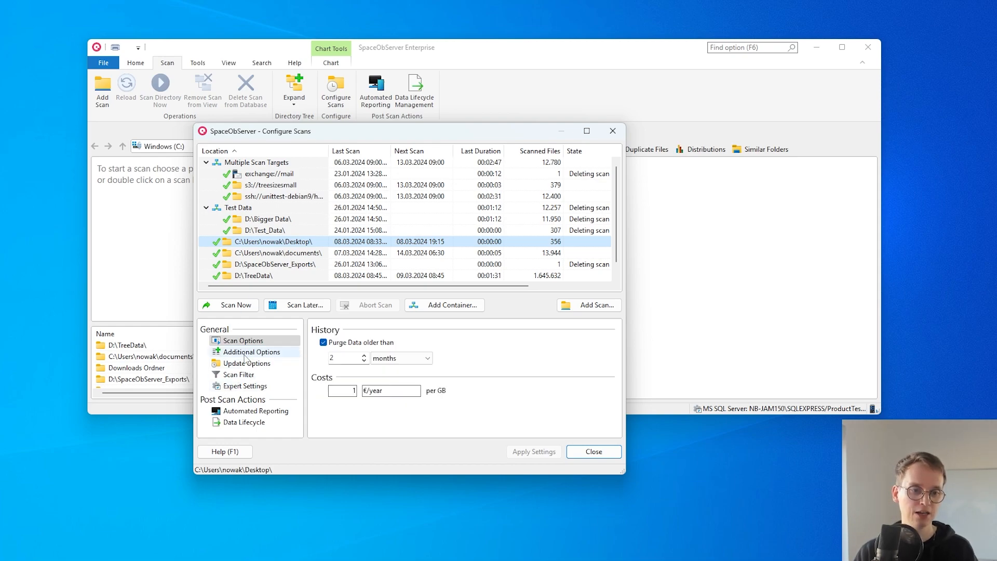
{"action": "left_click", "coordinate": [246, 363]}
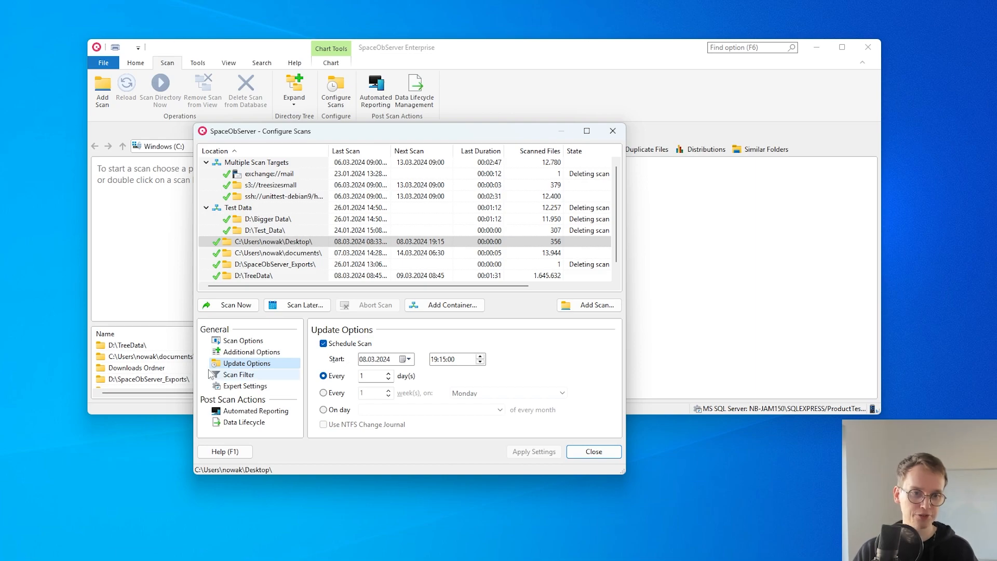
{"action": "left_click", "coordinate": [252, 352]}
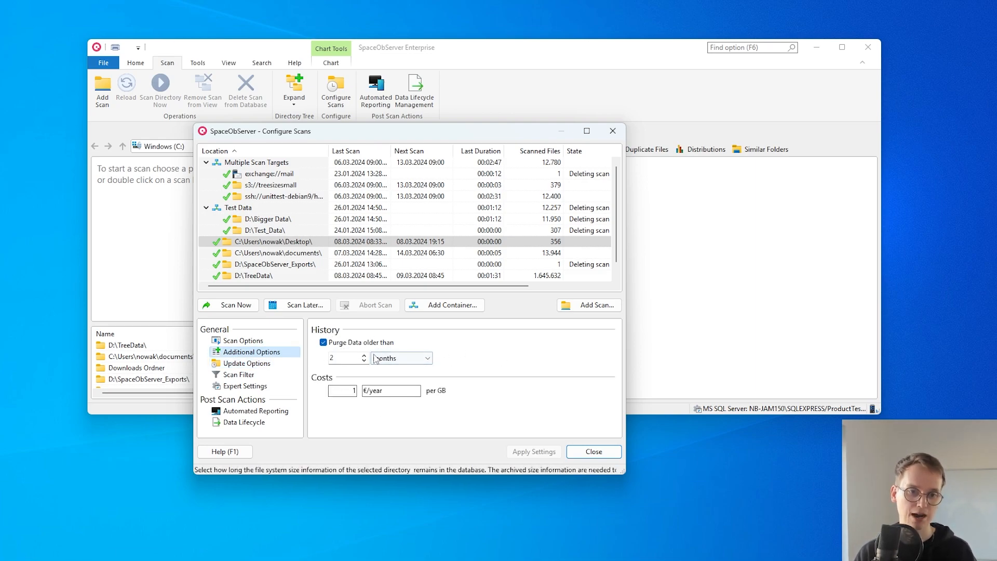
{"action": "mouse_move", "coordinate": [323, 342]}
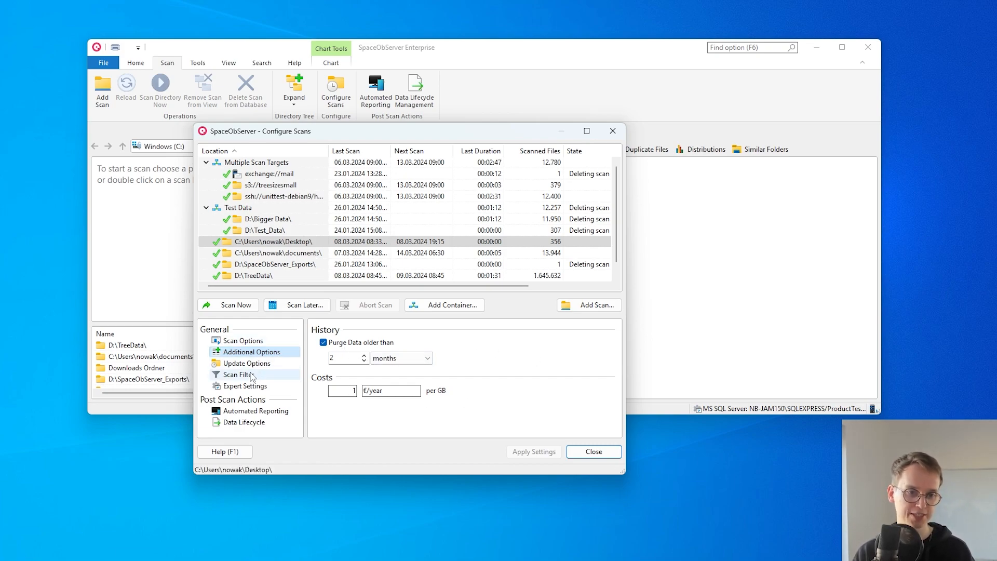
Review the scan filter and expert settings, then show the Test Data container's merged://Test Data location
{"action": "left_click", "coordinate": [239, 374]}
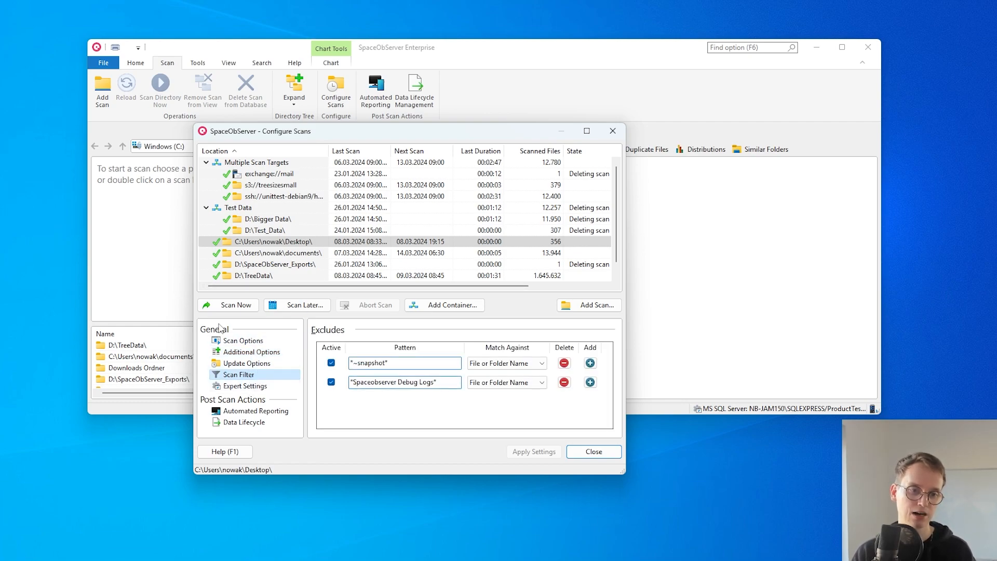
{"action": "left_click", "coordinate": [245, 385]}
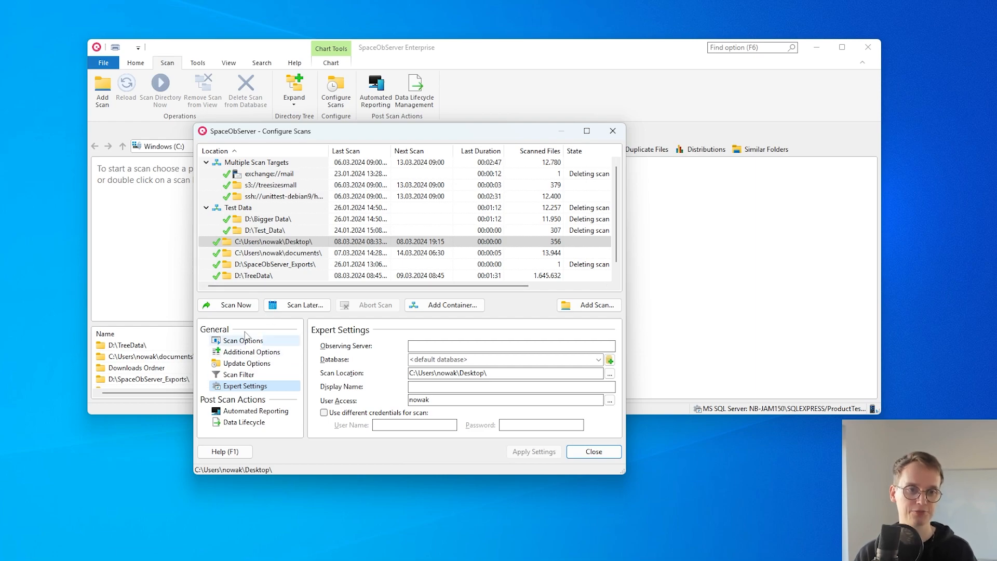
{"action": "left_click", "coordinate": [238, 207]}
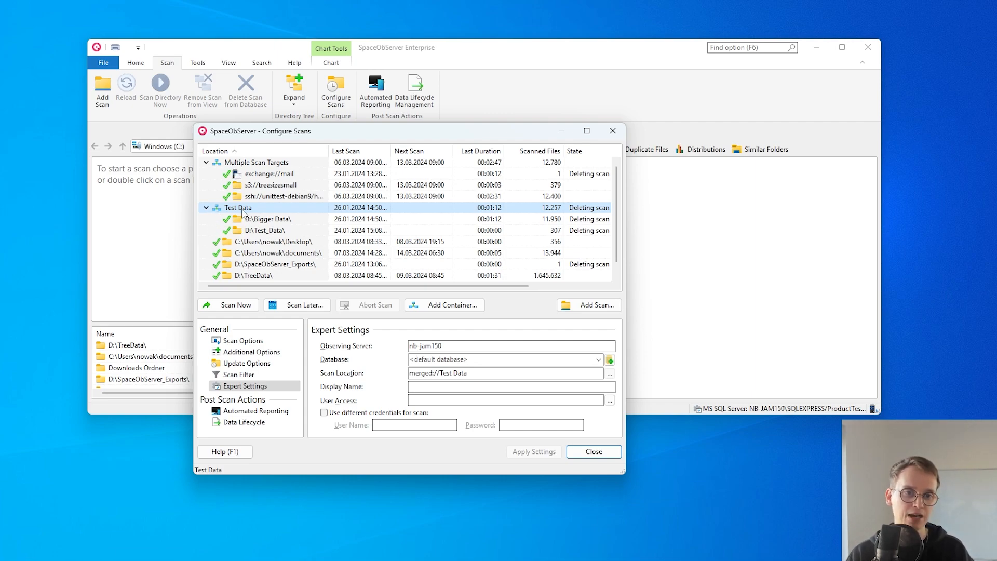
Nest Test Data inside a new parent container named CONTAINER
{"action": "right_click", "coordinate": [237, 208]}
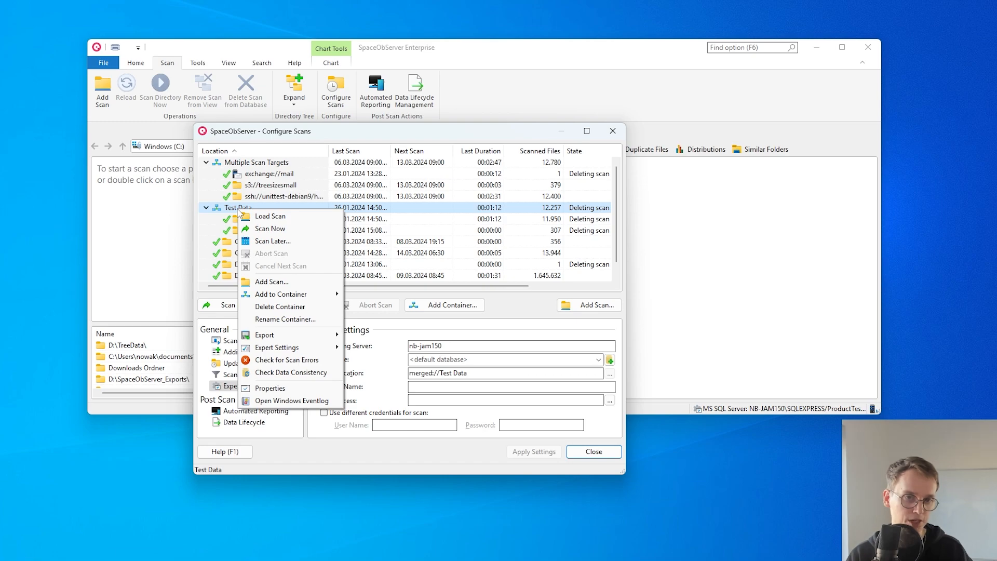
{"action": "mouse_move", "coordinate": [280, 294]}
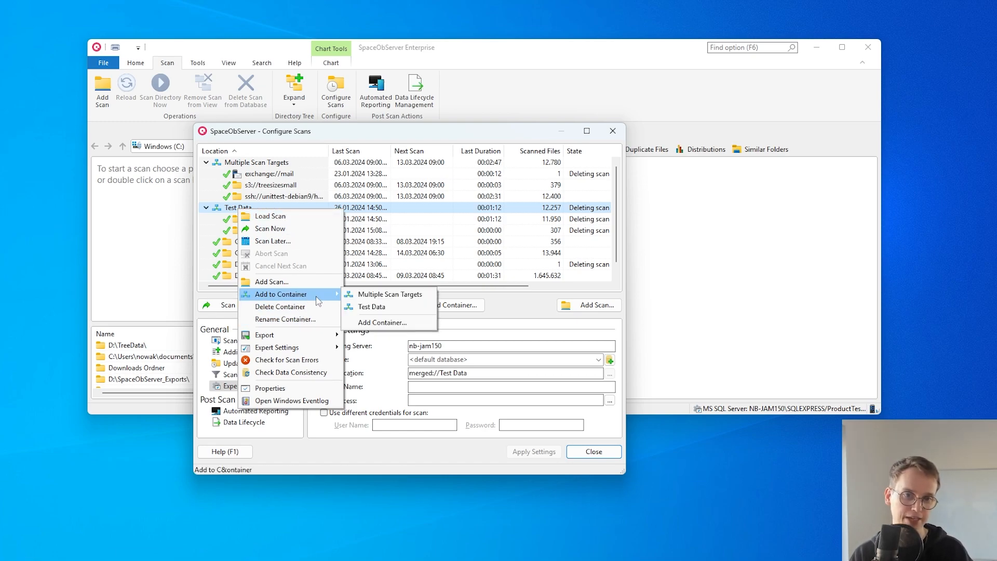
{"action": "mouse_move", "coordinate": [382, 322]}
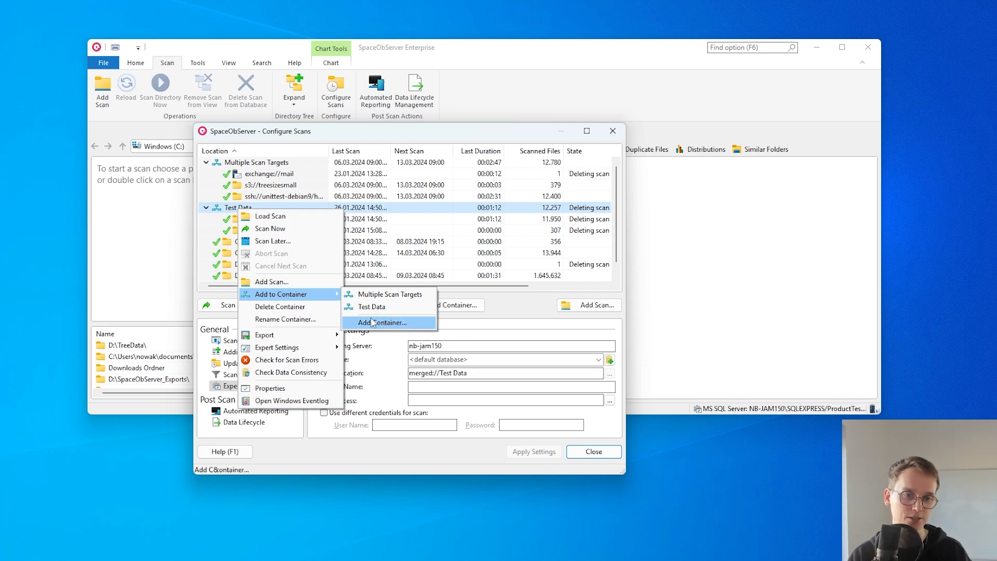
{"action": "left_click", "coordinate": [380, 323]}
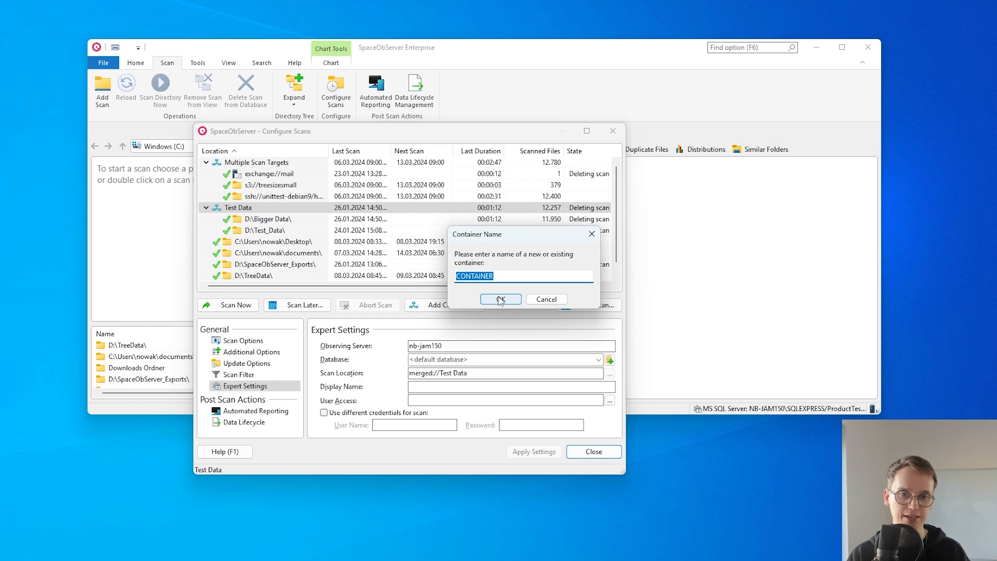
{"action": "left_click", "coordinate": [499, 299]}
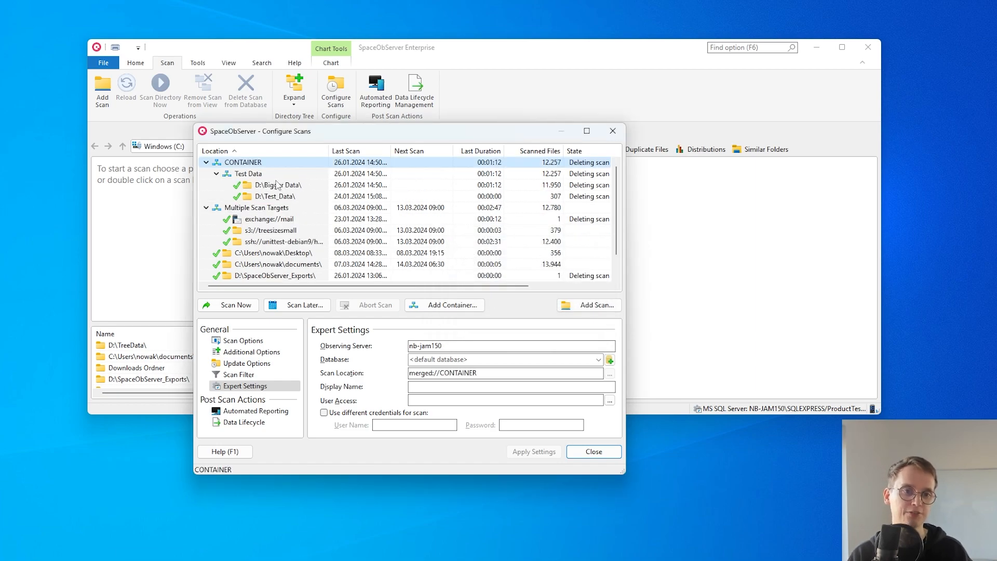
Add Multiple Scan Targets into CONTAINER and close the scan configuration
{"action": "right_click", "coordinate": [257, 207]}
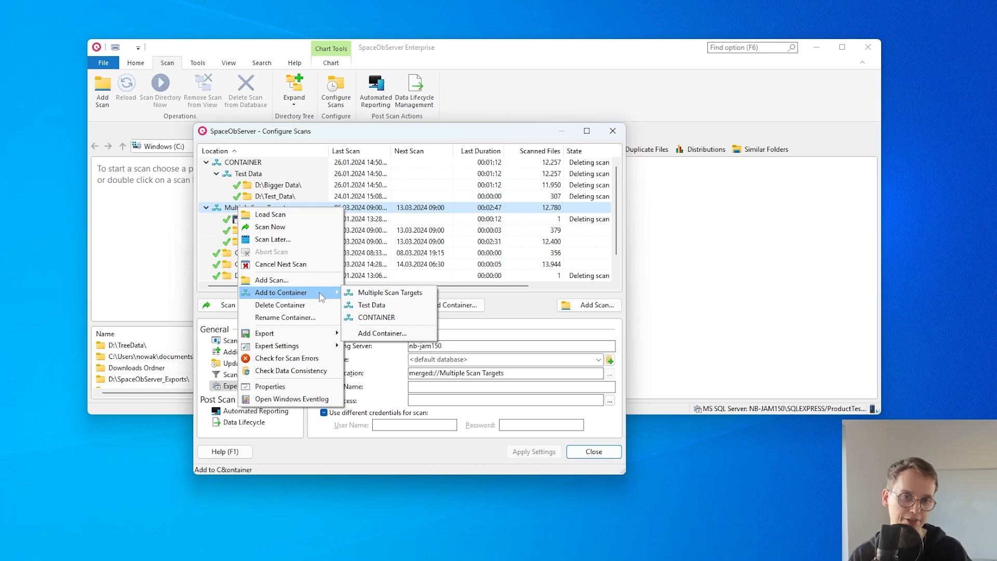
{"action": "mouse_move", "coordinate": [376, 318]}
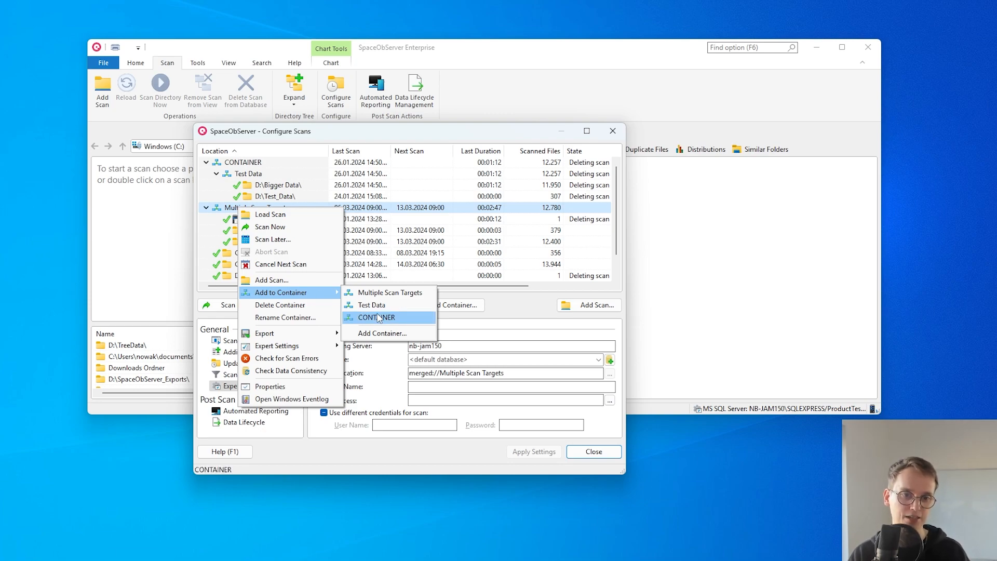
{"action": "left_click", "coordinate": [376, 317]}
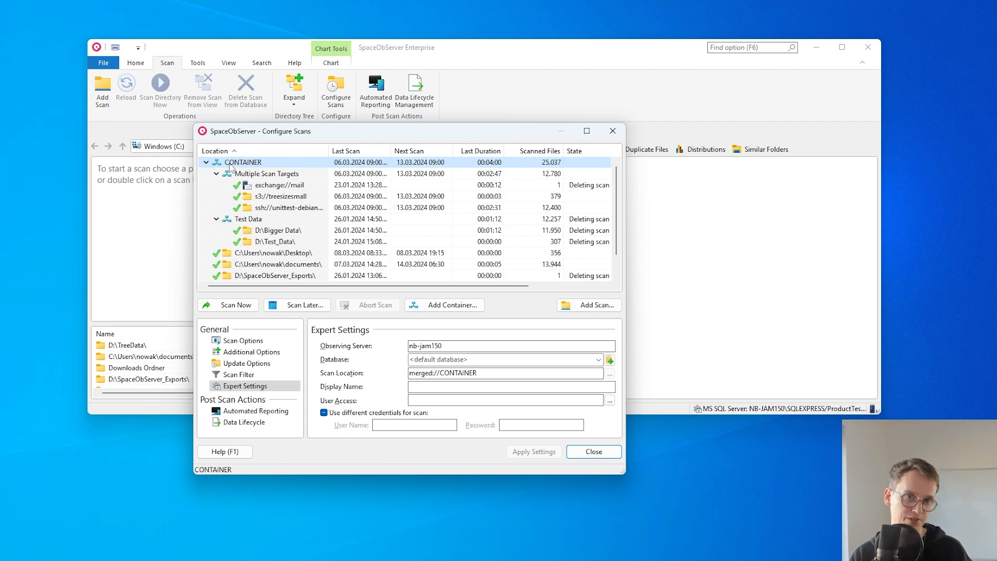
{"action": "mouse_move", "coordinate": [247, 179]}
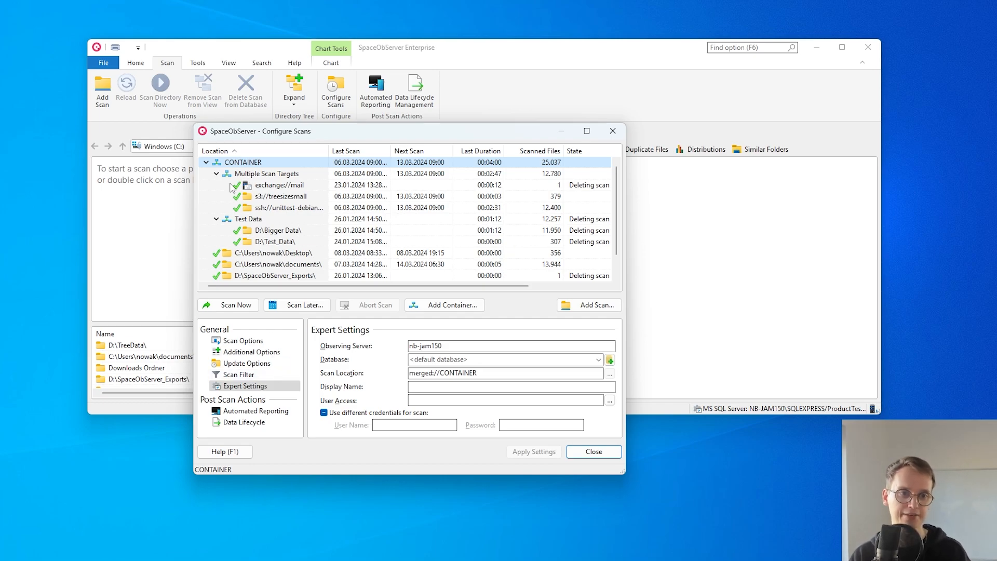
{"action": "left_click", "coordinate": [592, 451]}
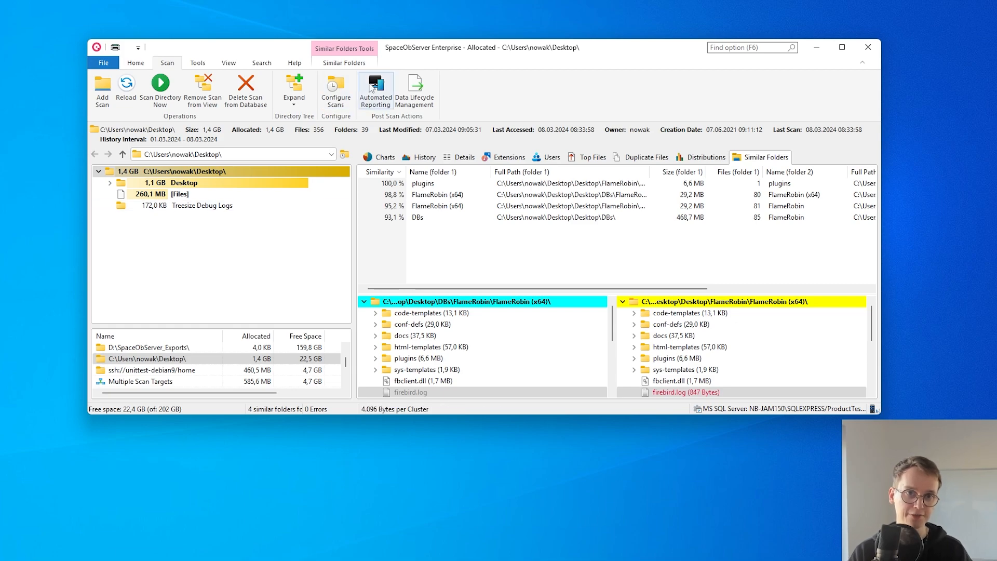
{"action": "mouse_move", "coordinate": [336, 88]}
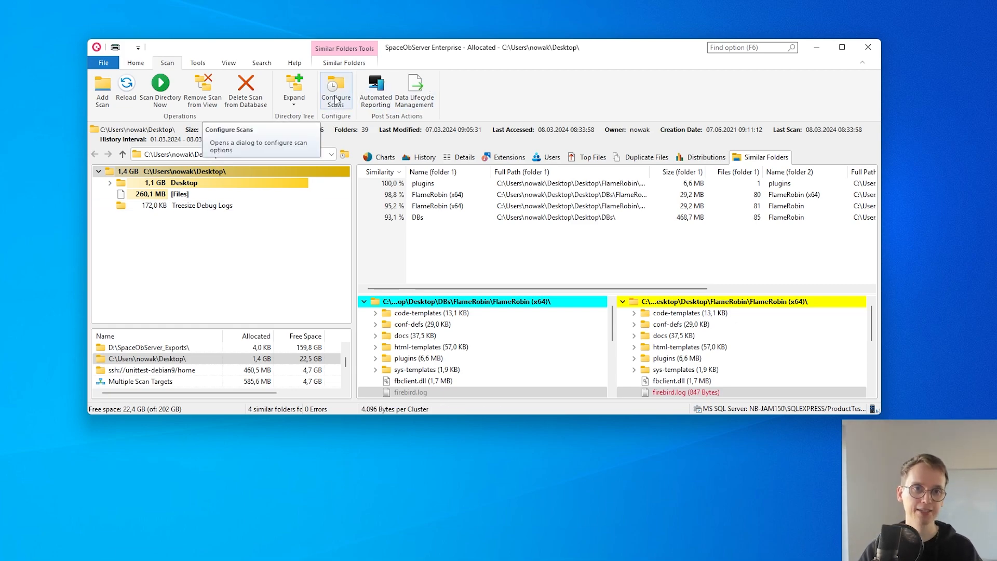
{"action": "left_click", "coordinate": [336, 89]}
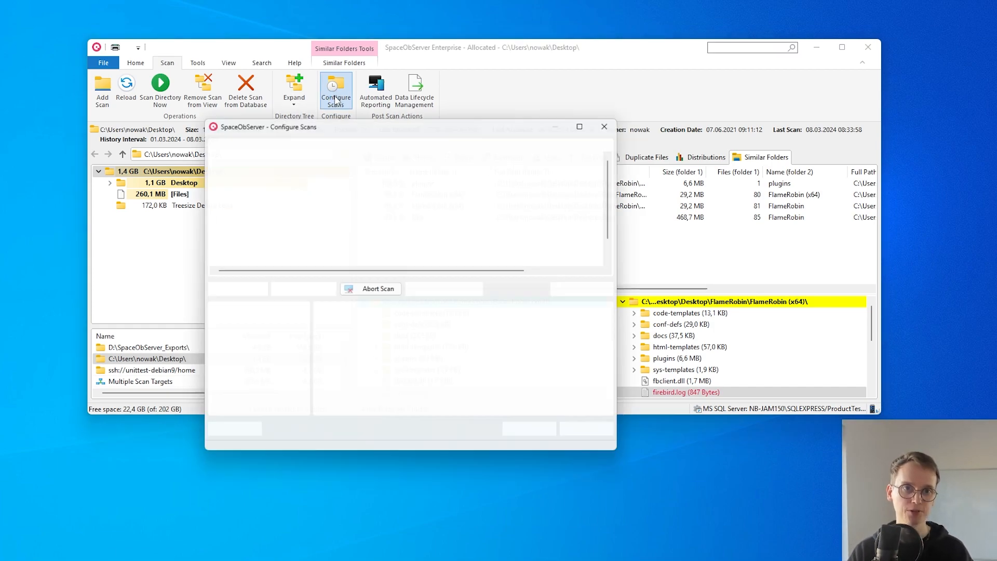
Show the Desktop scan's automated reporting page listing its existing Nach-Scan Aktion
{"action": "left_click", "coordinate": [336, 89]}
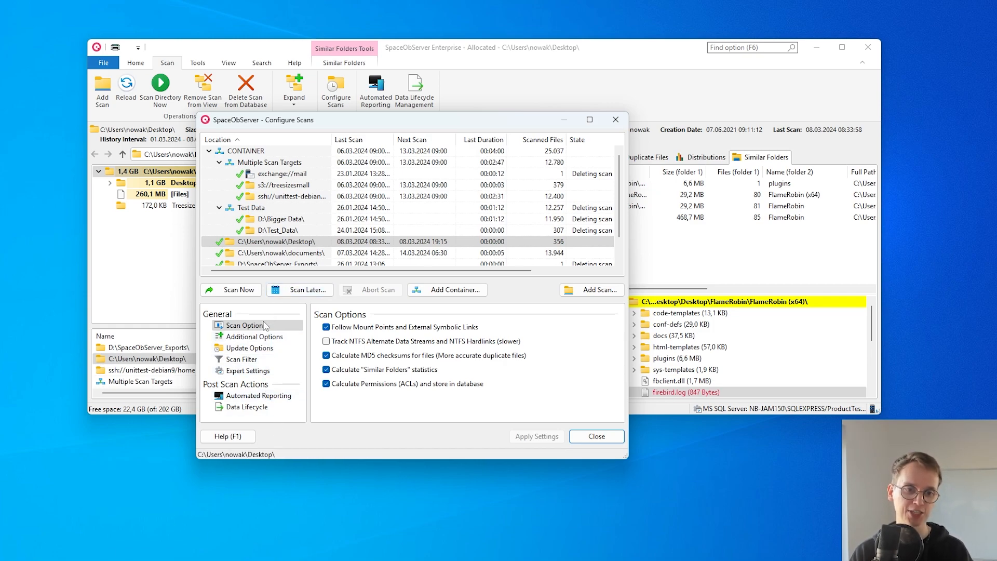
{"action": "left_click", "coordinate": [258, 395]}
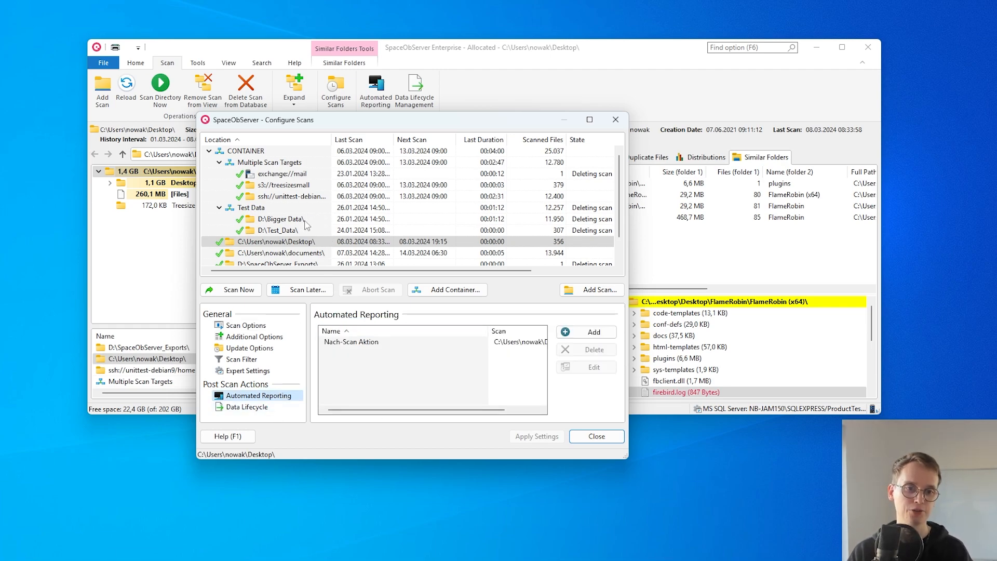
{"action": "left_click", "coordinate": [350, 342]}
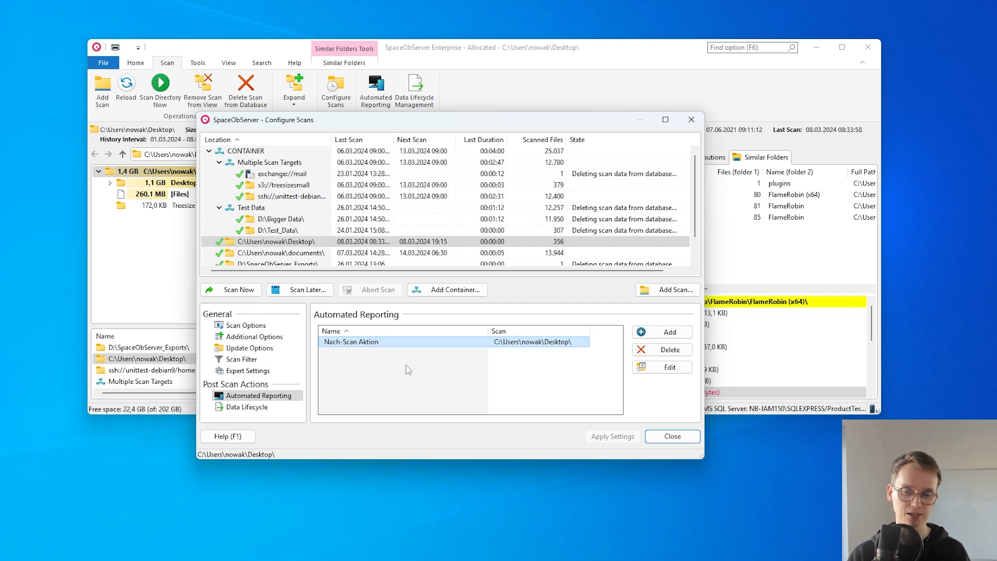
Start a new automated reporting action with an Excel export to Test_export.xlsx
{"action": "left_click", "coordinate": [662, 367]}
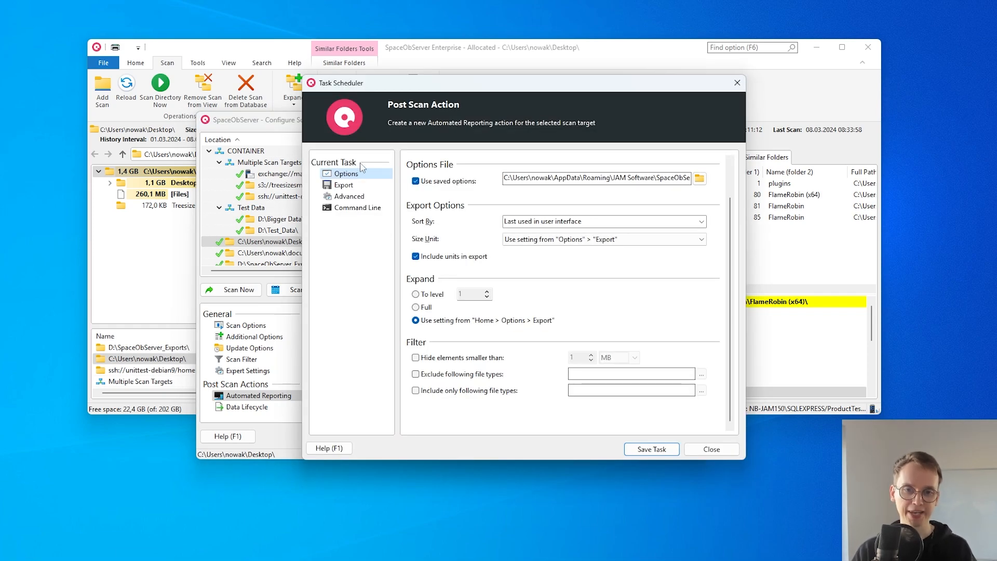
{"action": "left_click", "coordinate": [343, 185]}
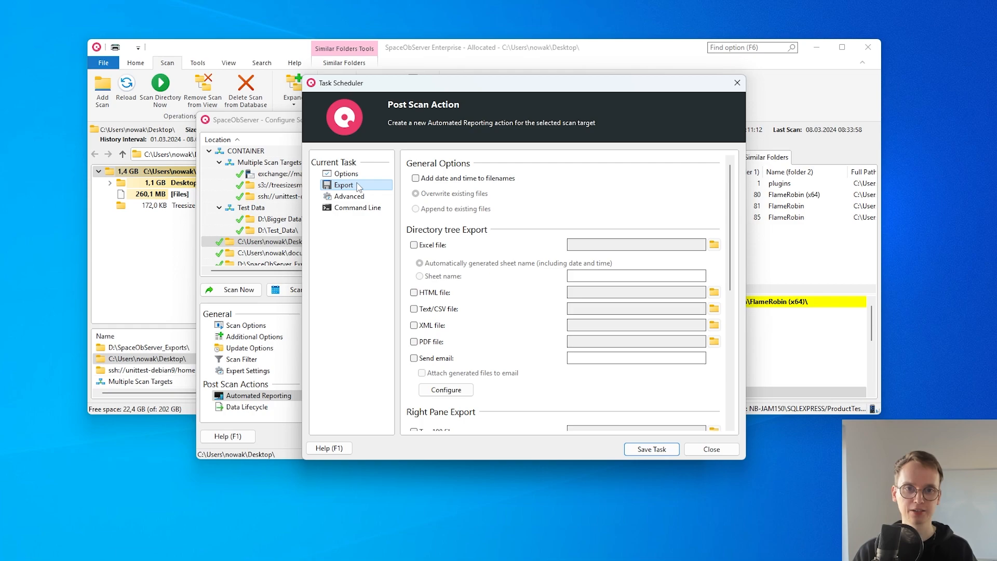
{"action": "scroll", "scroll_direction": "down", "scroll_amount": 3}
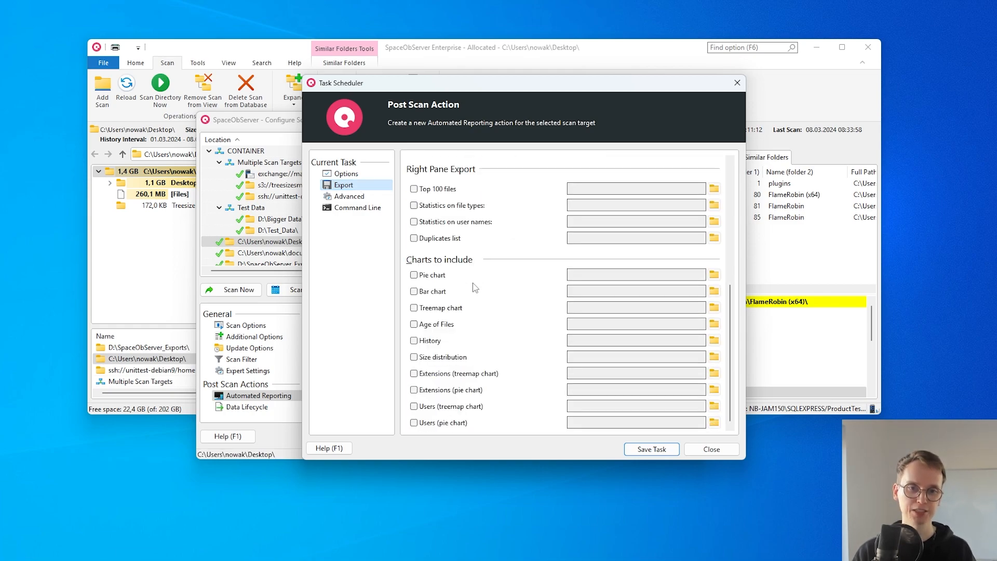
{"action": "scroll", "scroll_direction": "up", "scroll_amount": 3}
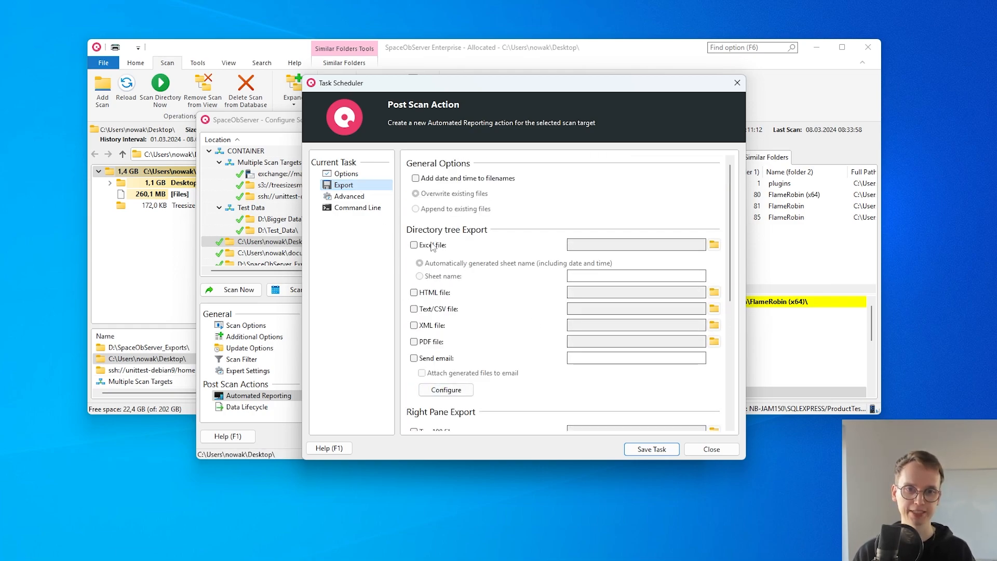
{"action": "mouse_move", "coordinate": [431, 245]}
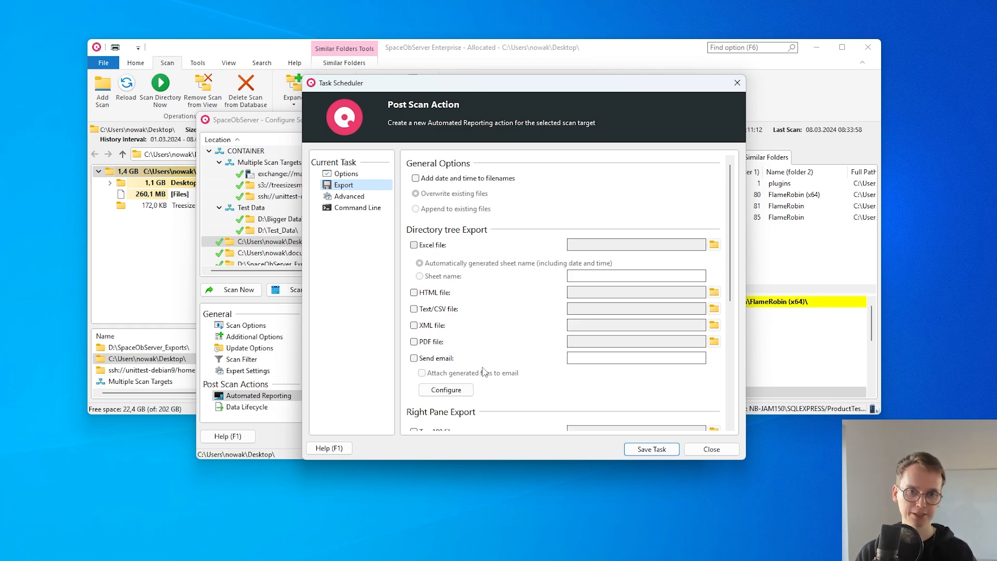
{"action": "left_click", "coordinate": [413, 245]}
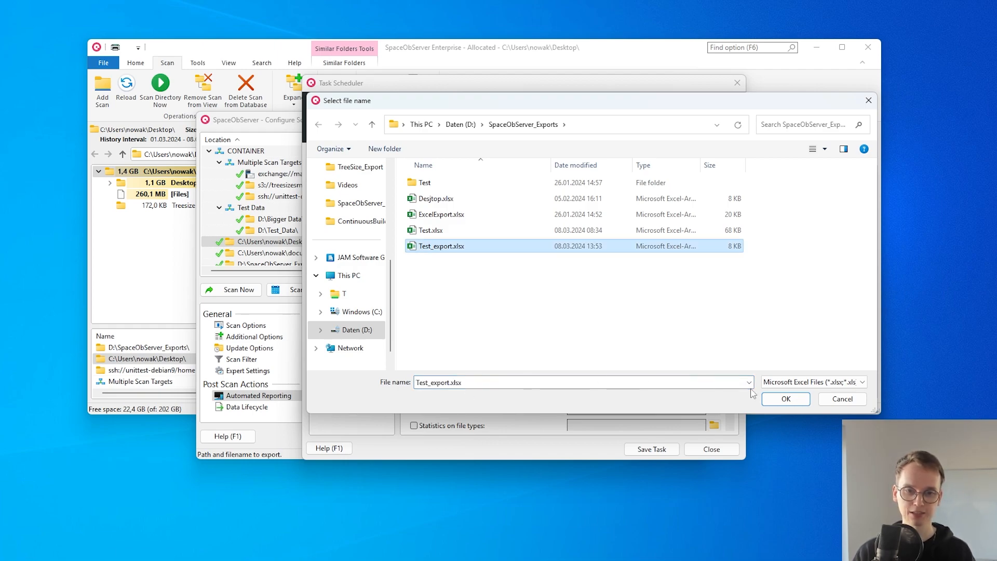
{"action": "left_click", "coordinate": [785, 399]}
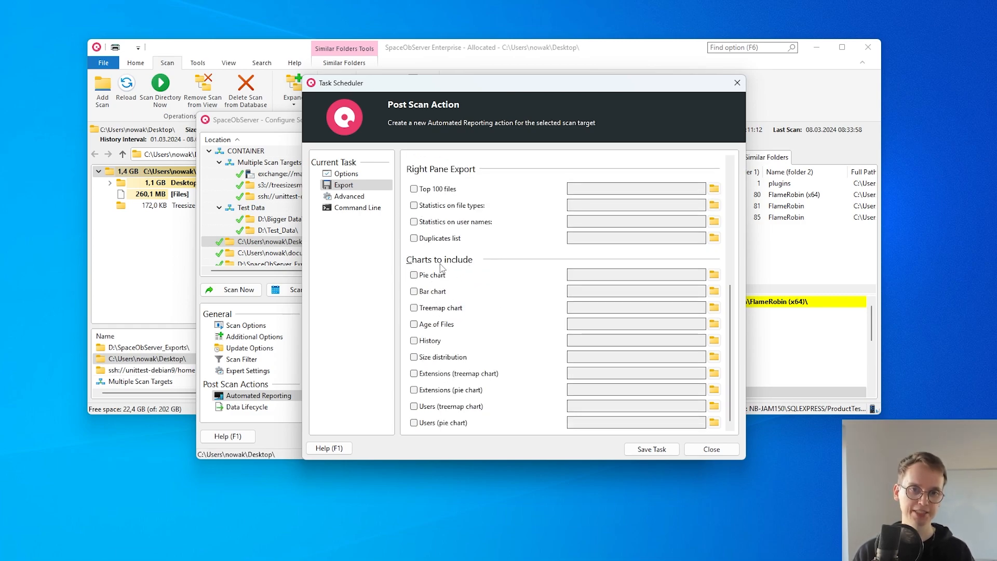
Include the duplicates list exported to Duplicated.csv in SpaceObServer_Exports
{"action": "left_click", "coordinate": [414, 238]}
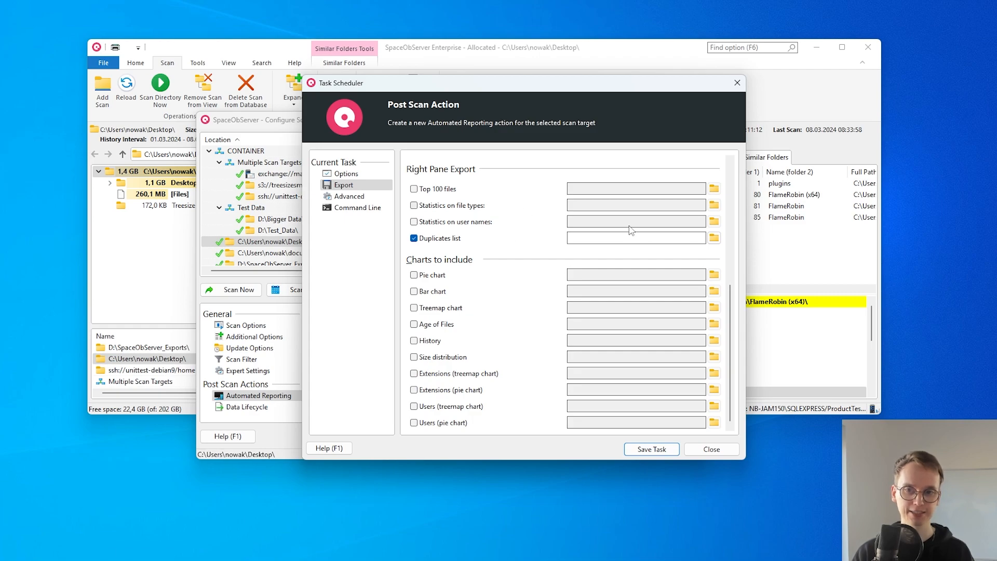
{"action": "left_click", "coordinate": [714, 237]}
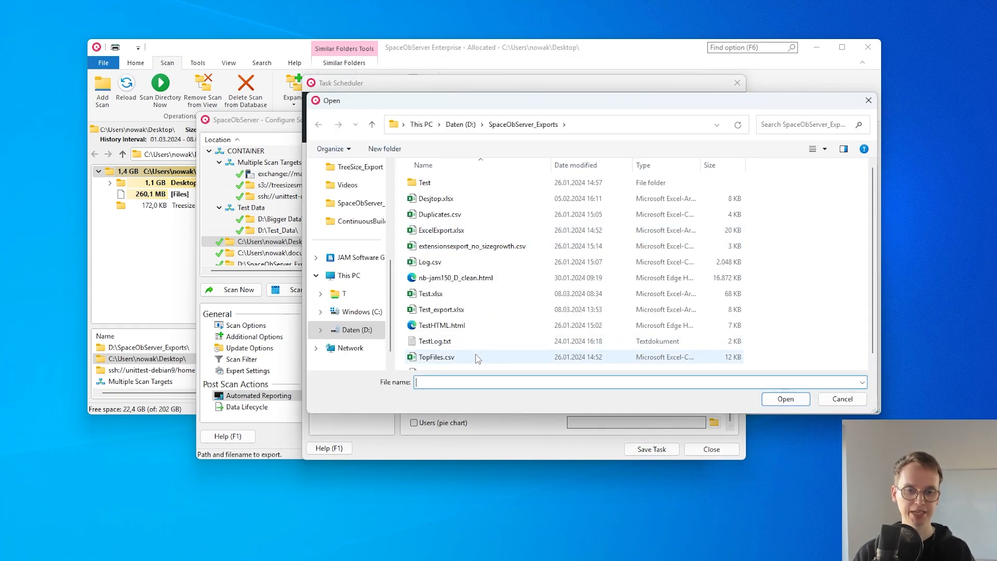
{"action": "type", "text": "Dupli"}
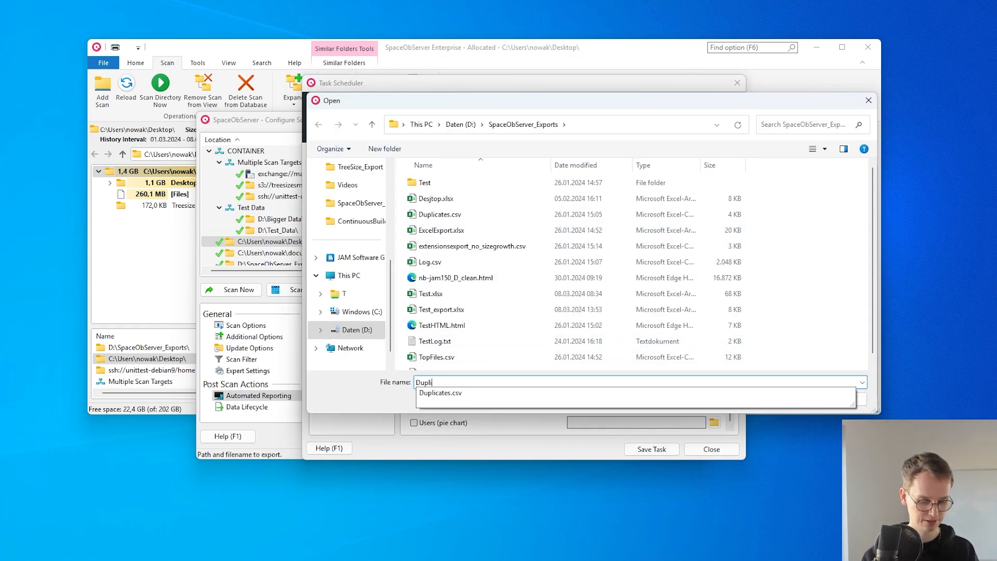
{"action": "type", "text": "cated.c"}
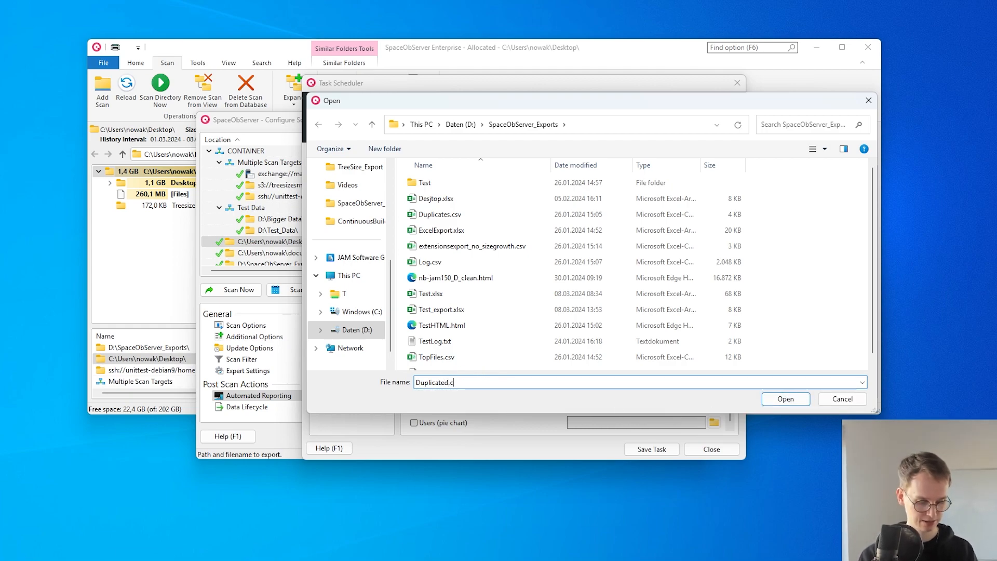
{"action": "type", "text": "sv"}
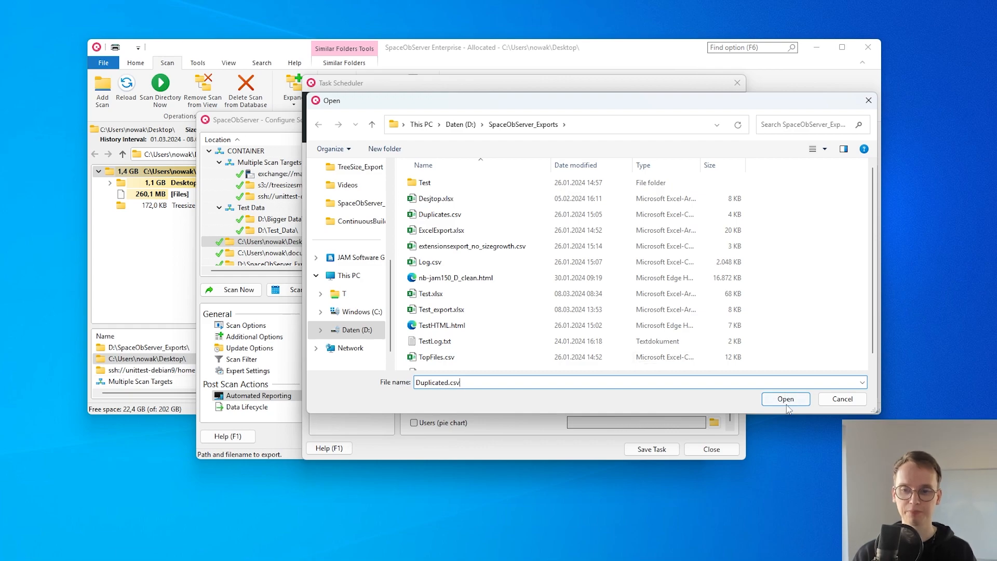
{"action": "left_click", "coordinate": [785, 399]}
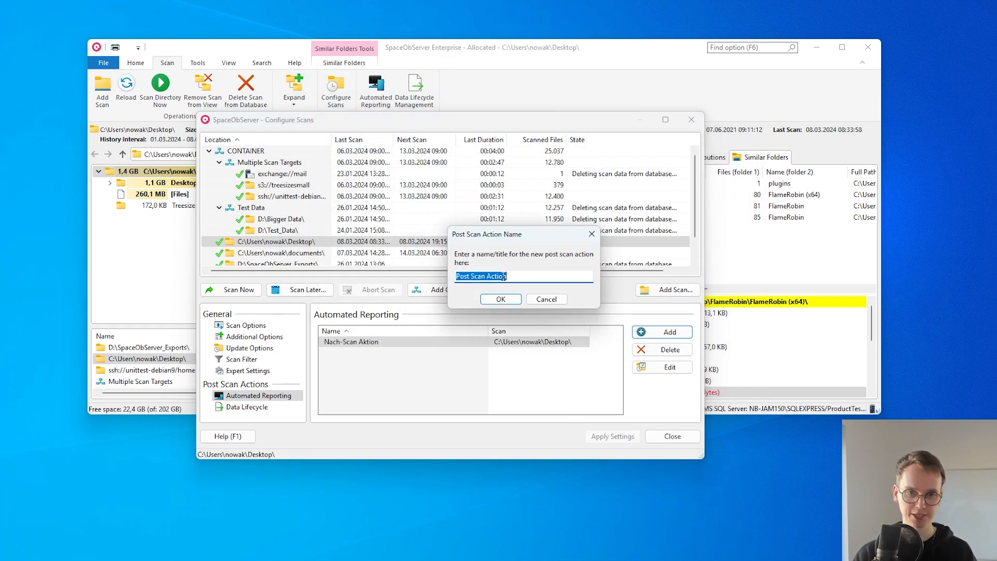
Name the new post scan action Export and confirm it
{"action": "type", "text": "Export"}
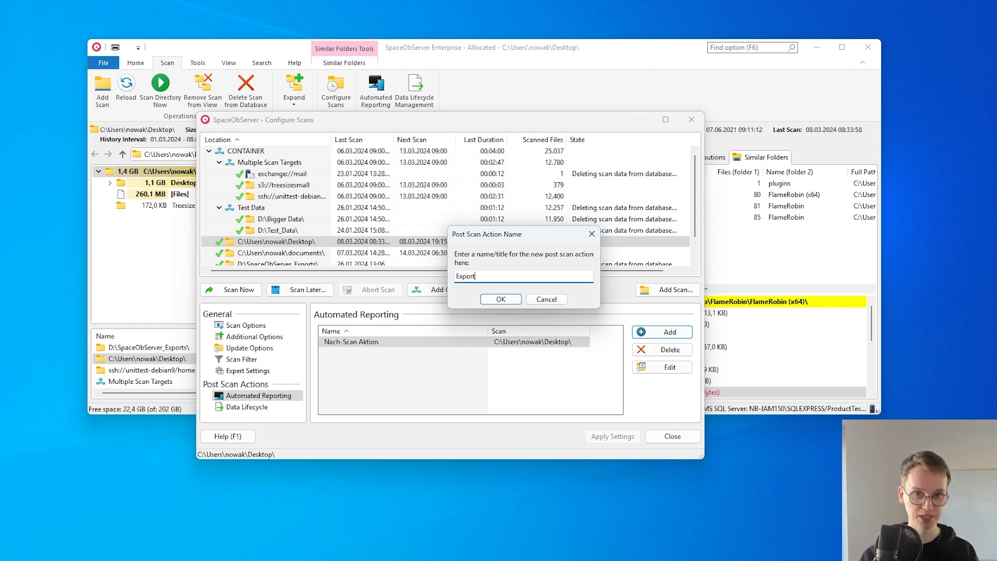
{"action": "left_click", "coordinate": [501, 299]}
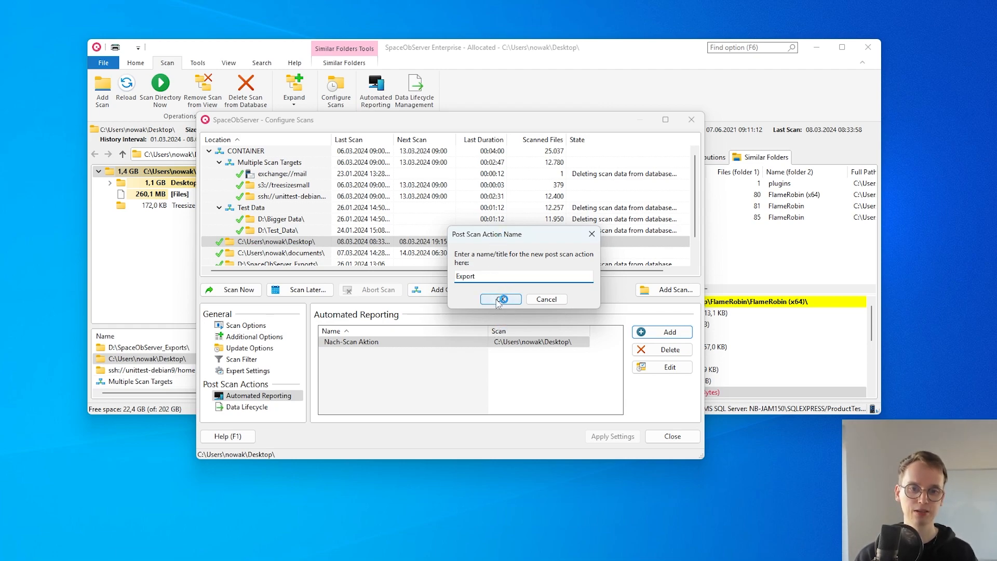
{"action": "left_click", "coordinate": [499, 299]}
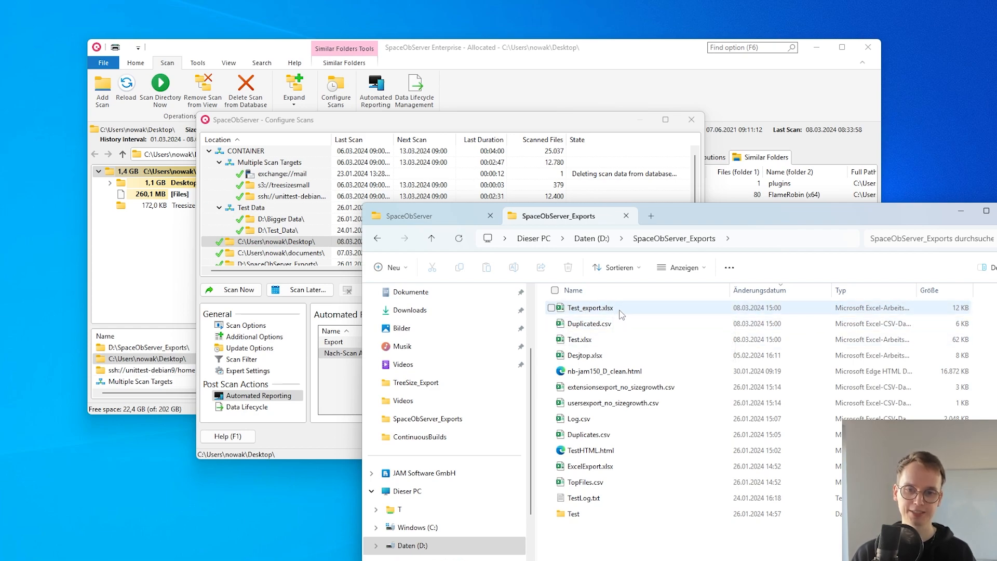
{"action": "left_click", "coordinate": [590, 307]}
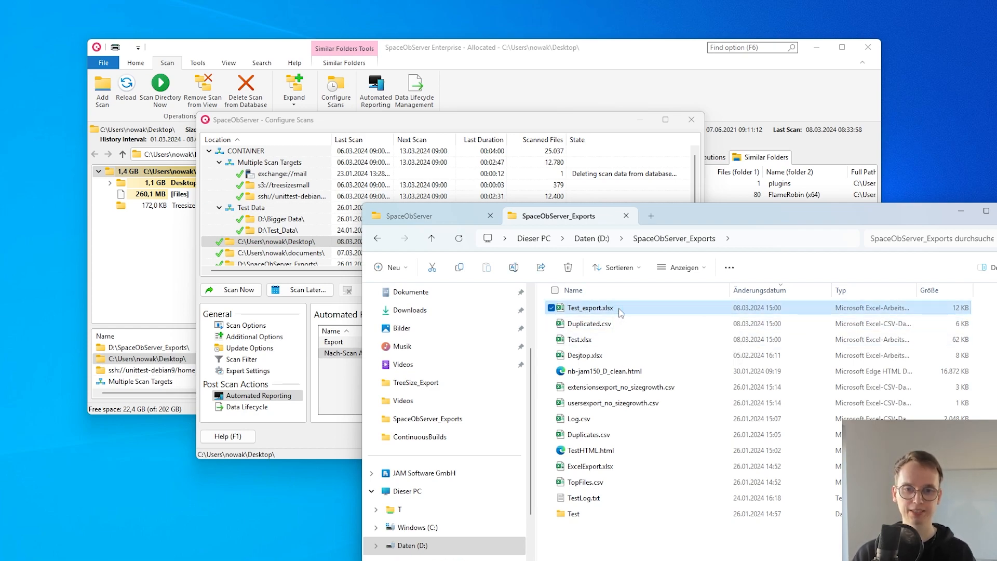
{"action": "double_click", "coordinate": [590, 308]}
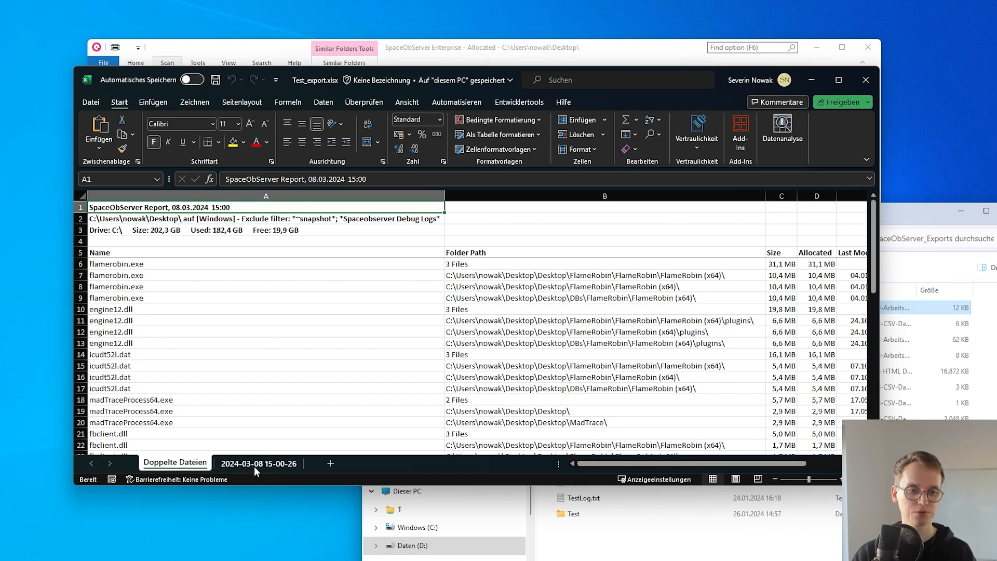
{"action": "left_click", "coordinate": [259, 463]}
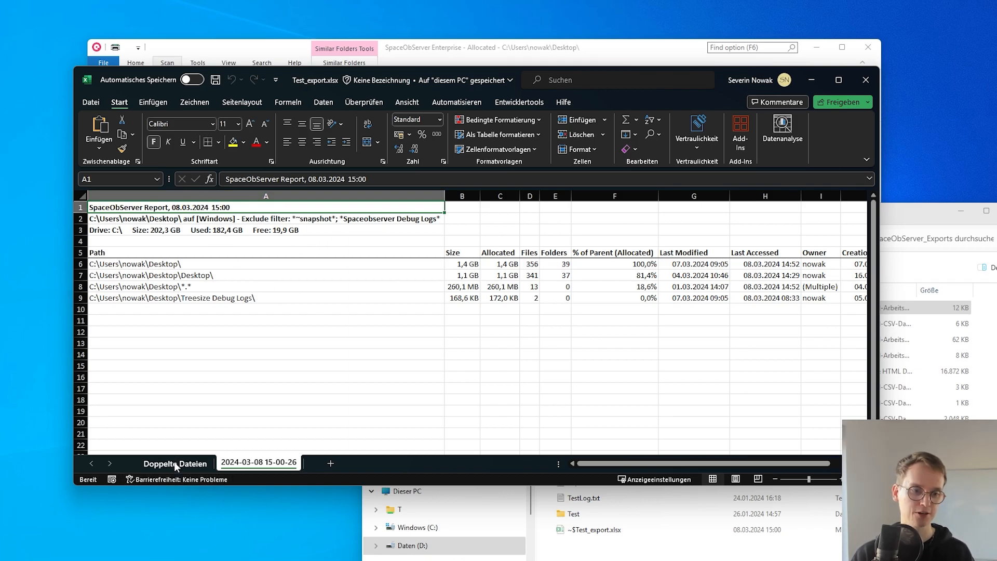
{"action": "scroll", "scroll_direction": "down", "scroll_amount": 3}
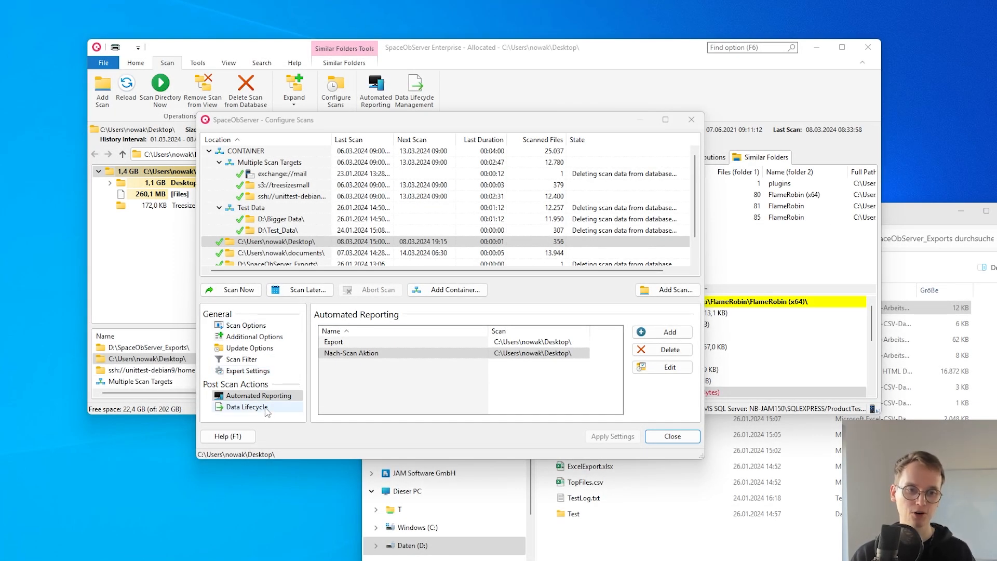
Add a new data lifecycle action for the scan and reach its settings page
{"action": "left_click", "coordinate": [245, 406]}
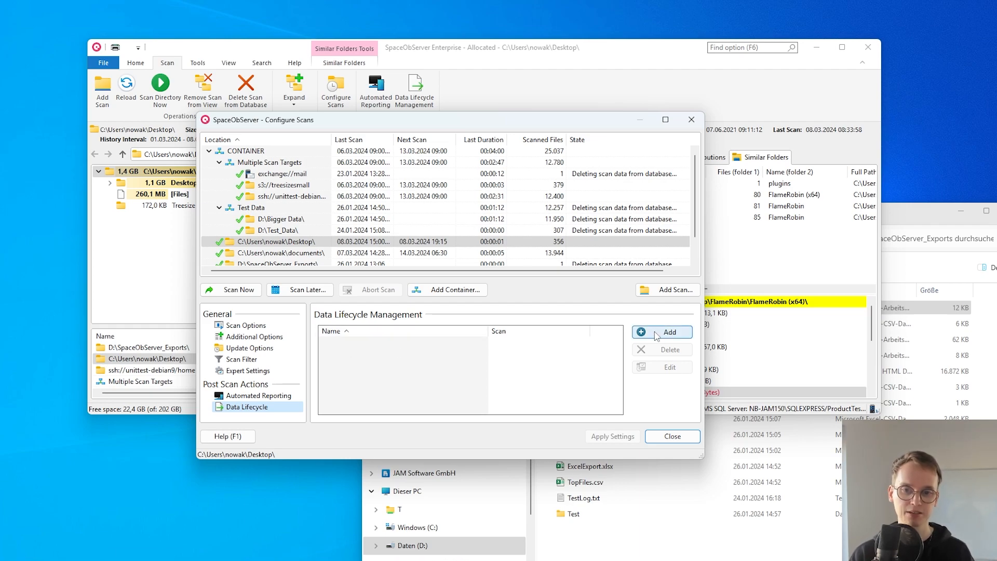
{"action": "left_click", "coordinate": [668, 331]}
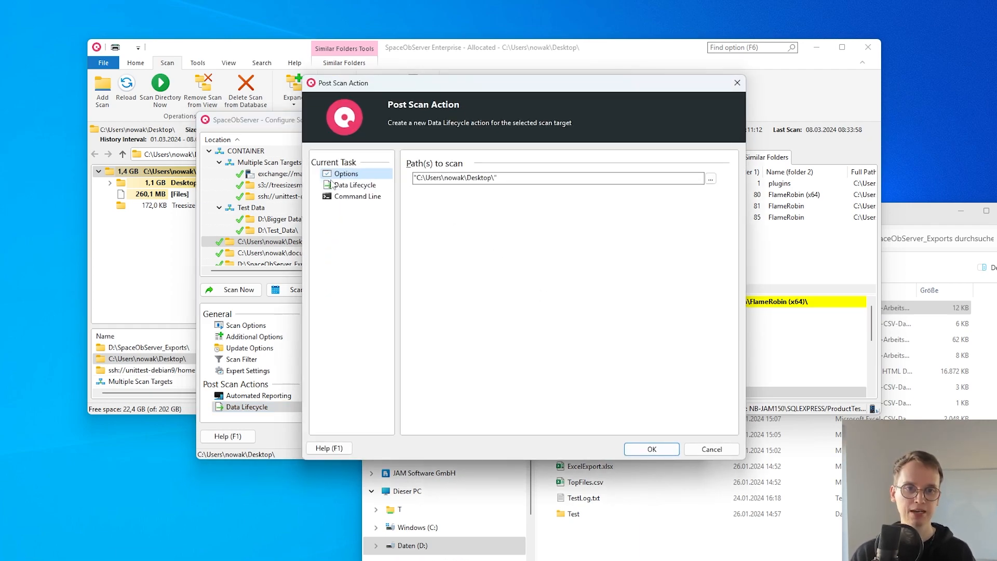
{"action": "left_click", "coordinate": [354, 185]}
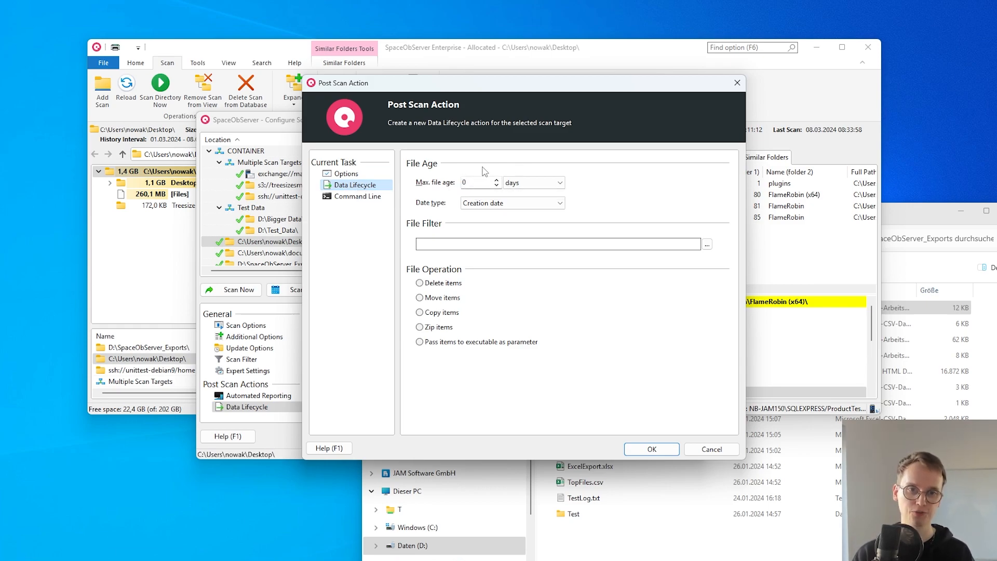
Set maximum file age to 2 years by last modified date and make the action move old files
{"action": "left_click", "coordinate": [476, 183]}
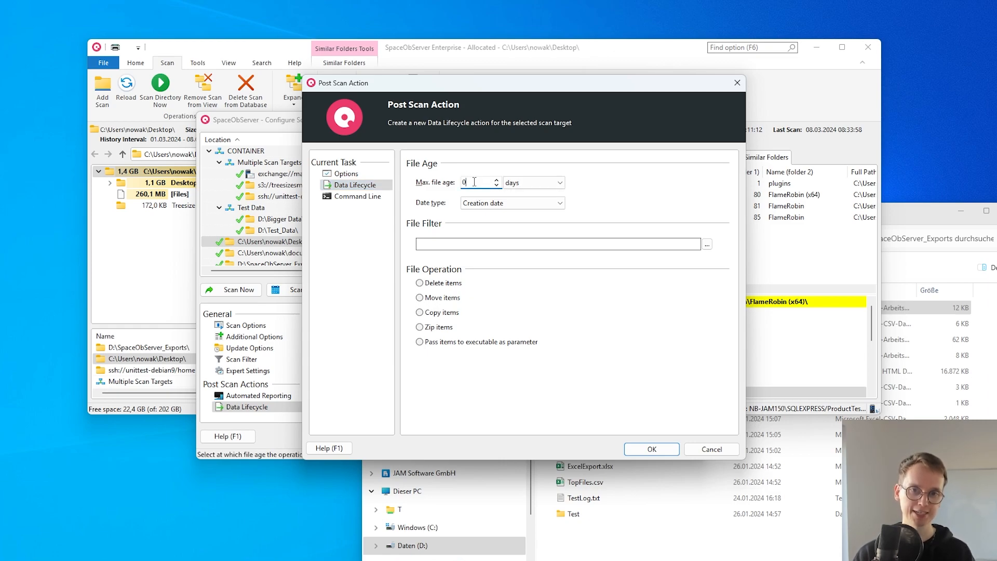
{"action": "left_click", "coordinate": [476, 183]}
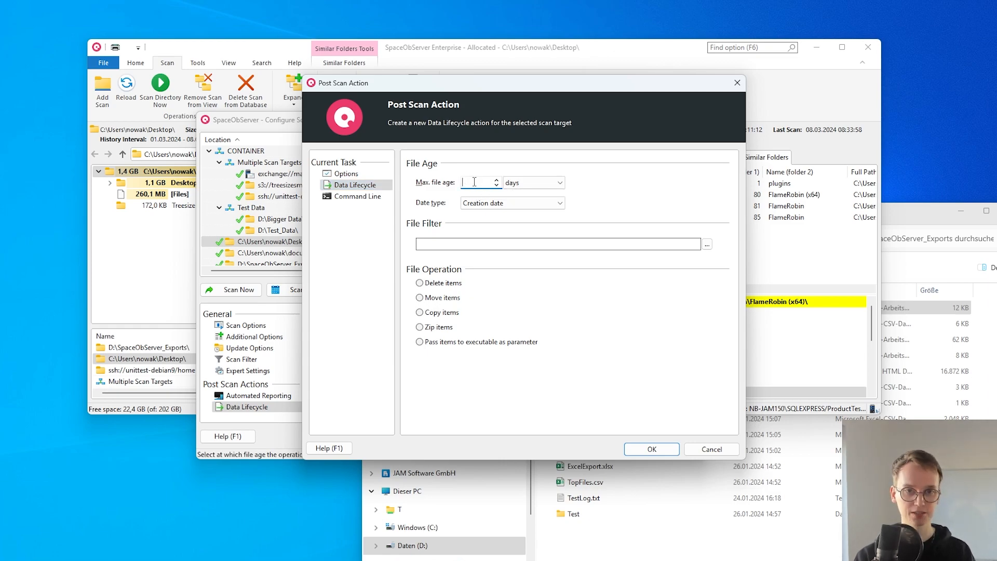
{"action": "type", "text": "2"}
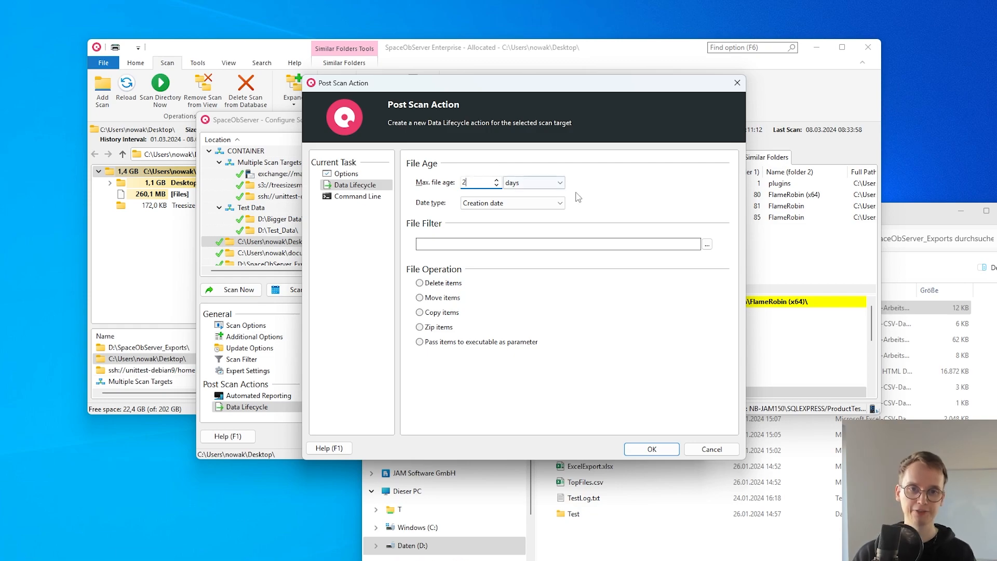
{"action": "left_click", "coordinate": [560, 183]}
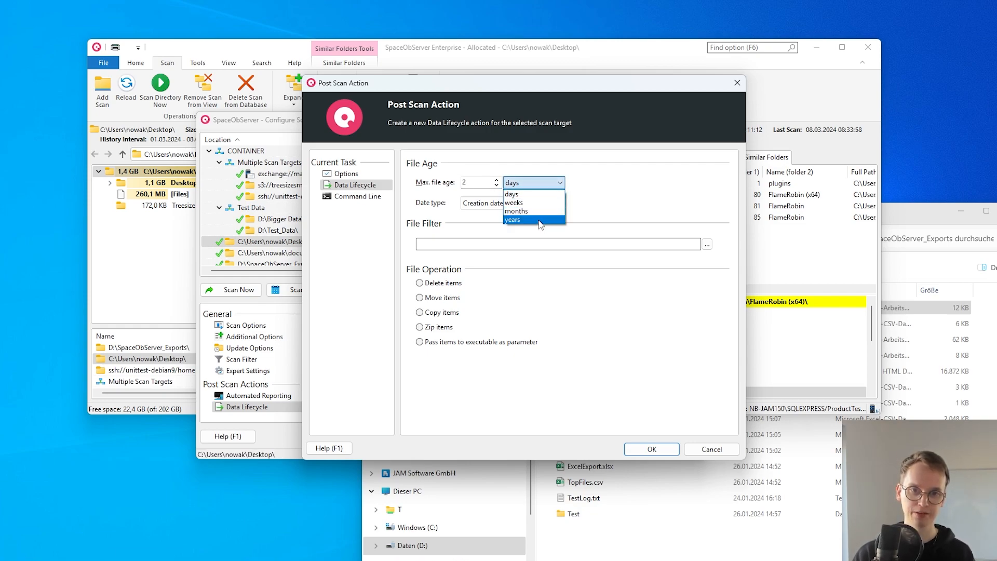
{"action": "left_click", "coordinate": [513, 220]}
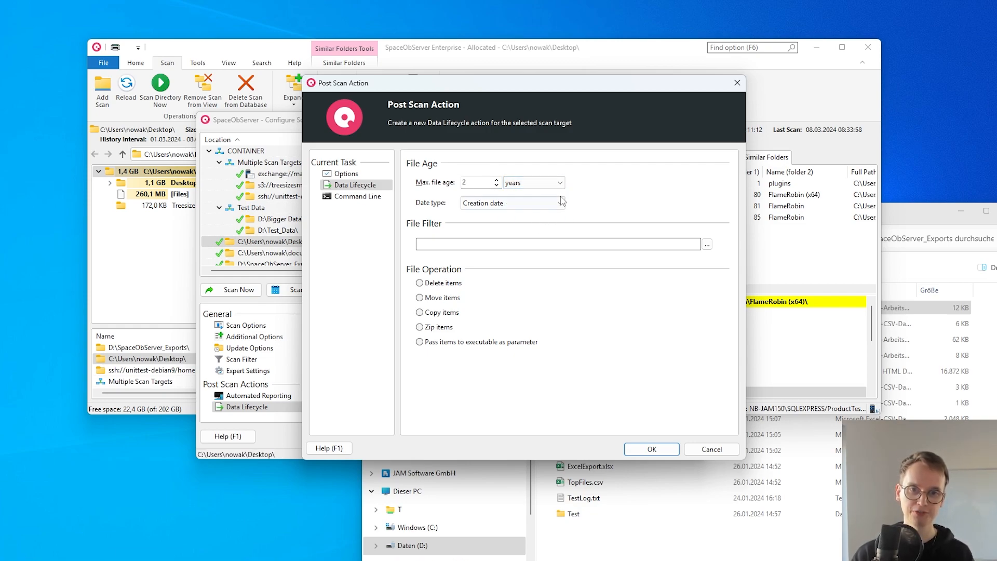
{"action": "left_click", "coordinate": [512, 202]}
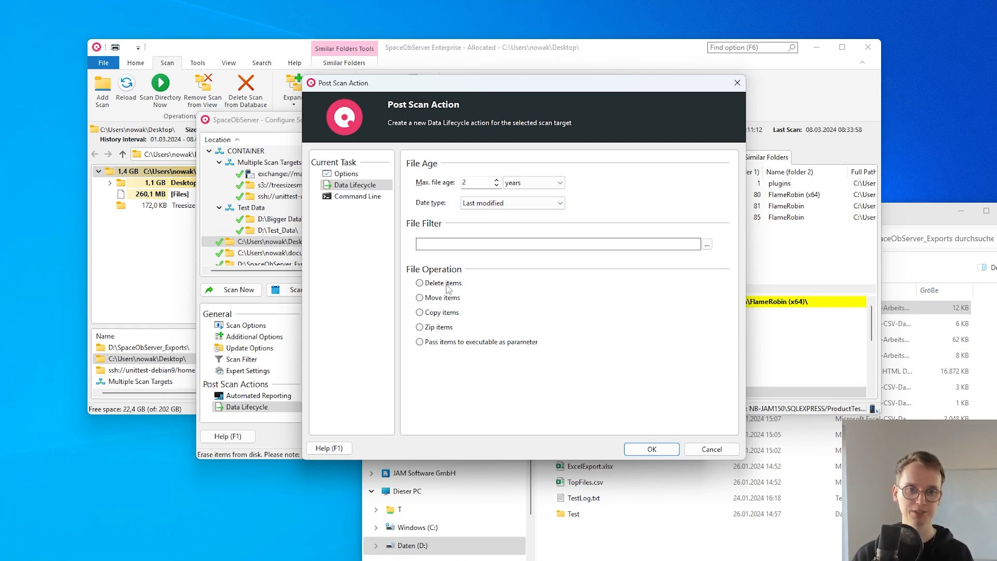
{"action": "left_click", "coordinate": [419, 283]}
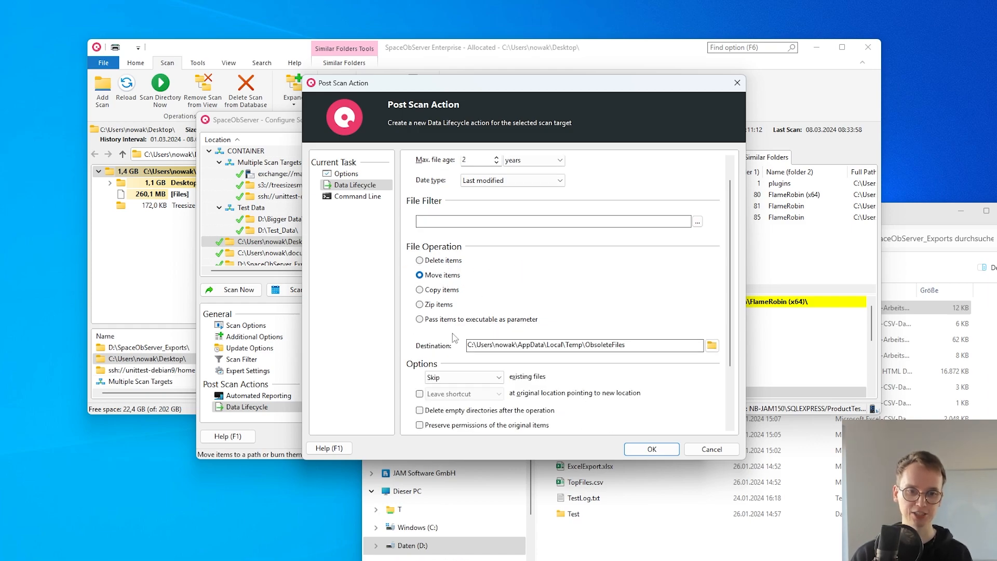
Enable logging of performed operations to TestLog.txt
{"action": "scroll", "scroll_direction": "down", "scroll_amount": 3}
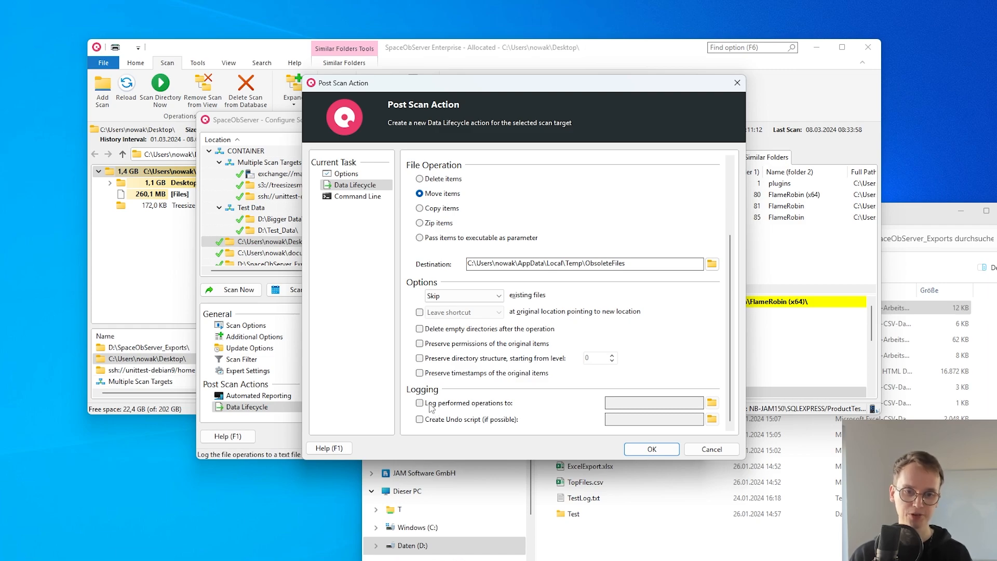
{"action": "left_click", "coordinate": [420, 402]}
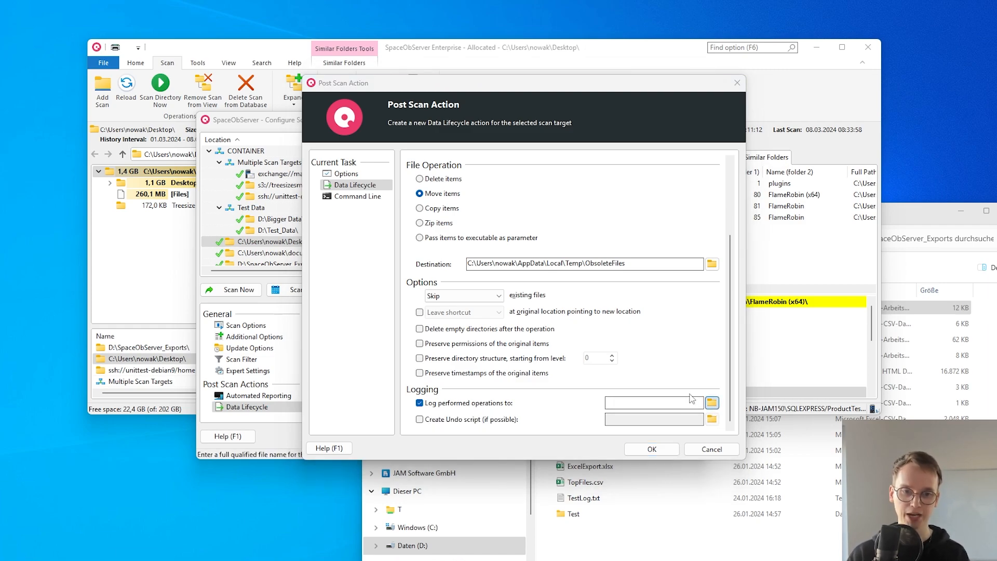
{"action": "left_click", "coordinate": [711, 402]}
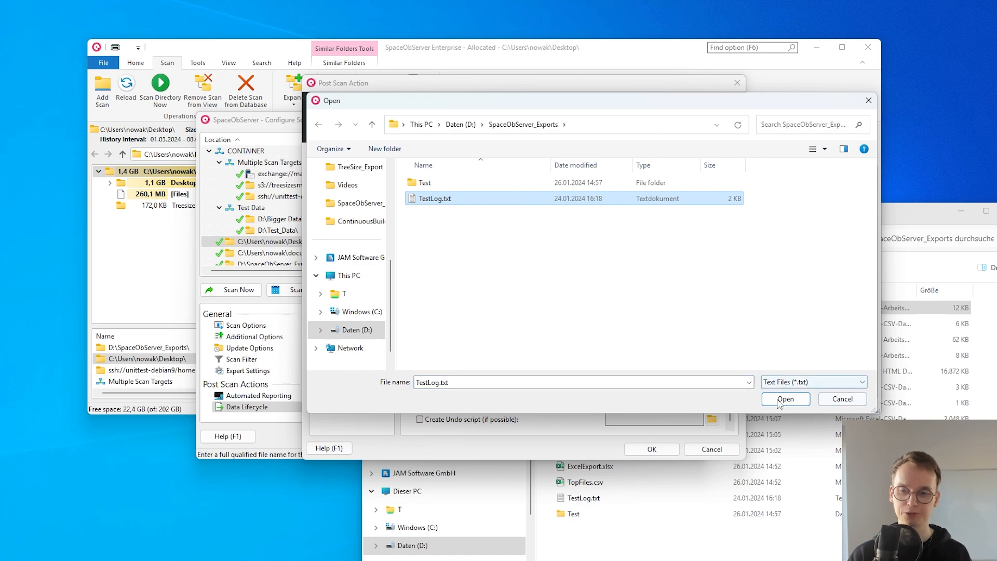
{"action": "left_click", "coordinate": [785, 399]}
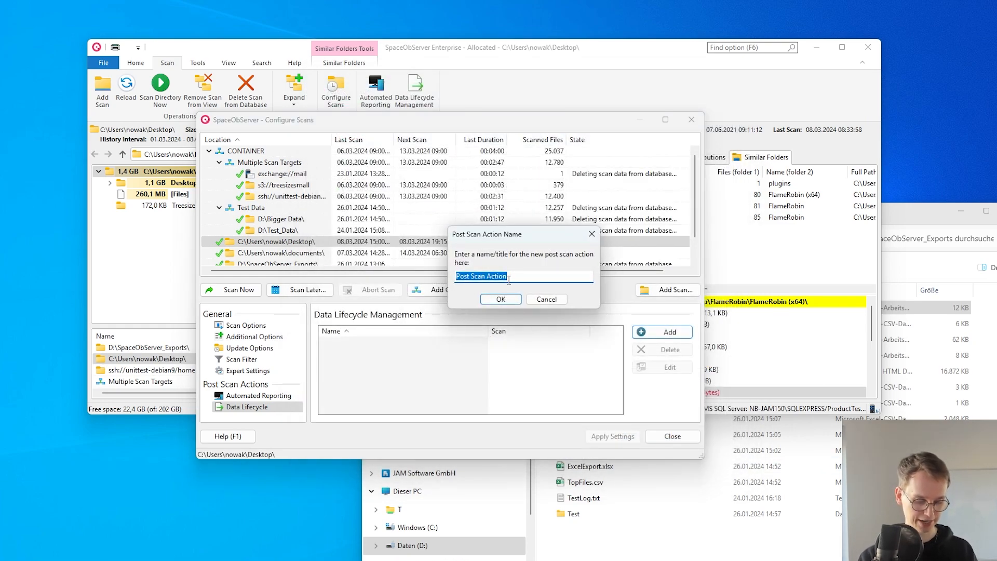
Name the data lifecycle action 'Move' and confirm it
{"action": "type", "text": "Move"}
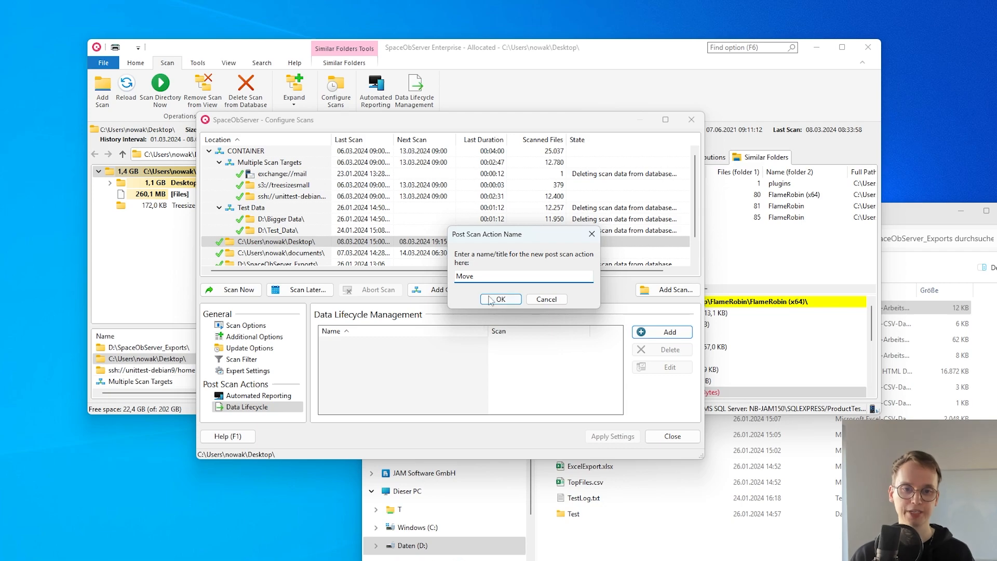
{"action": "left_click", "coordinate": [500, 299]}
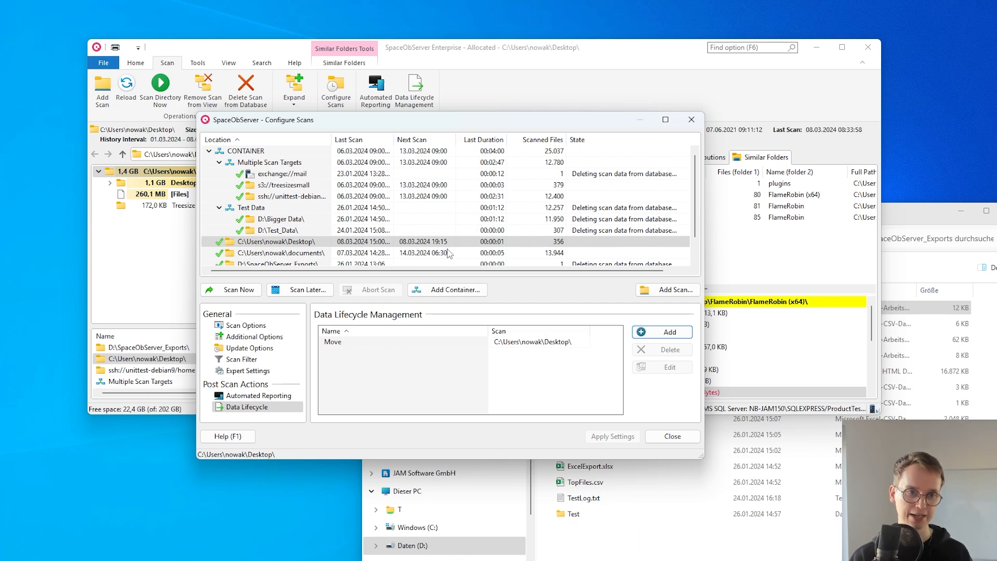
{"action": "mouse_move", "coordinate": [449, 253]}
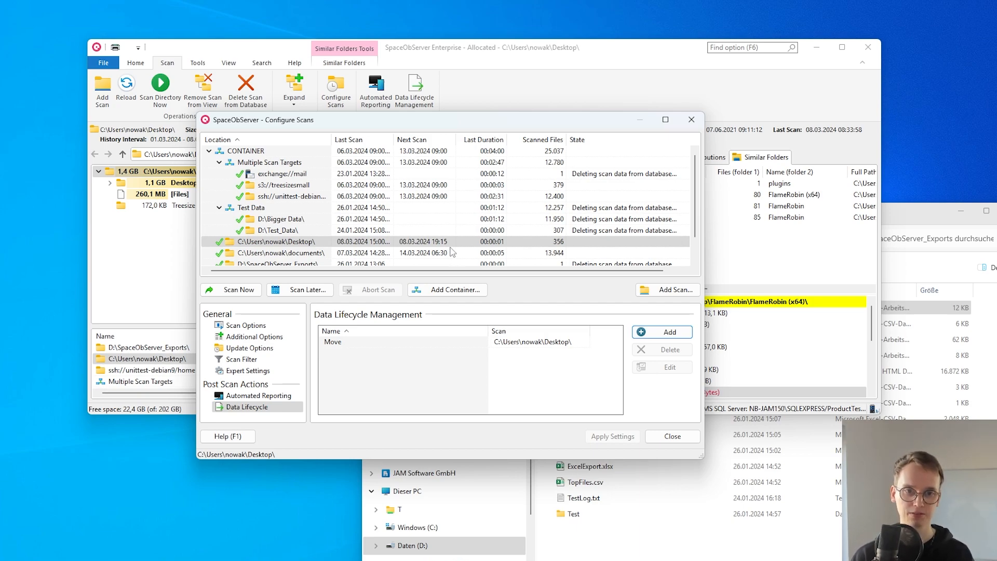